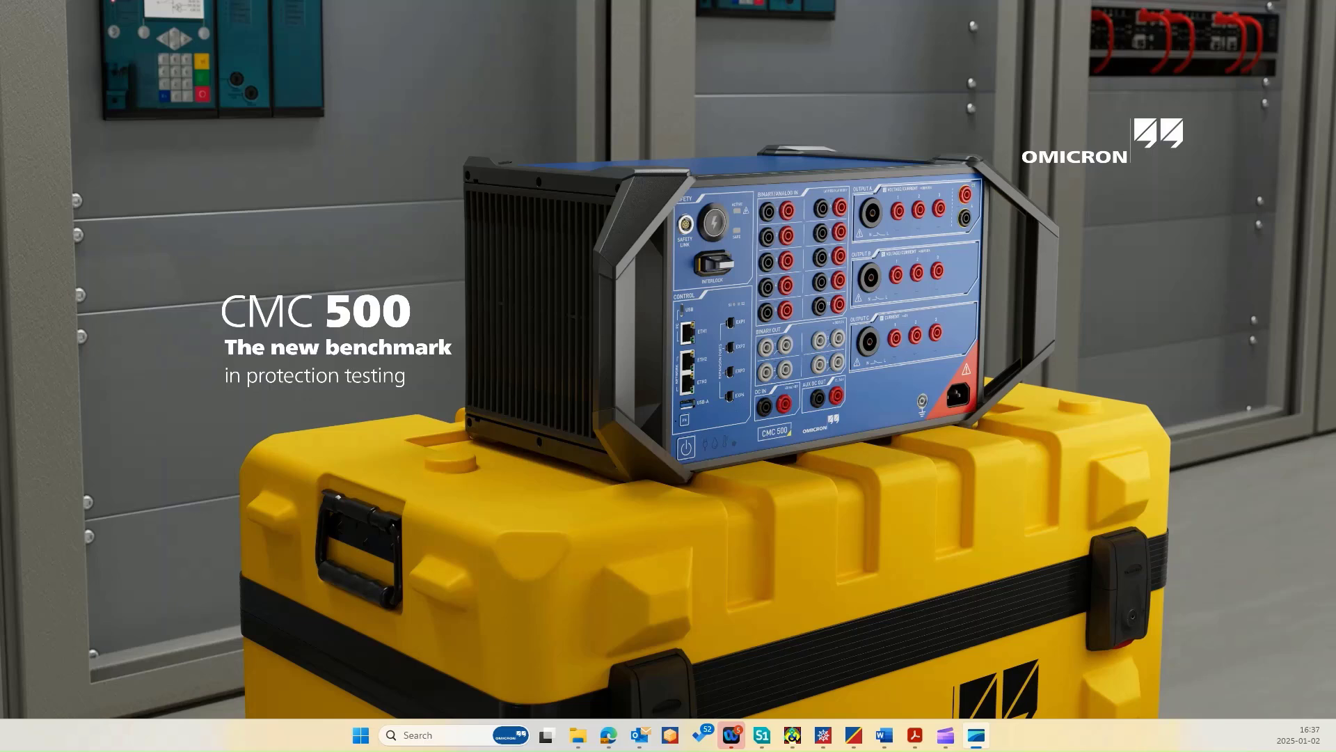
mouse_move(669, 633)
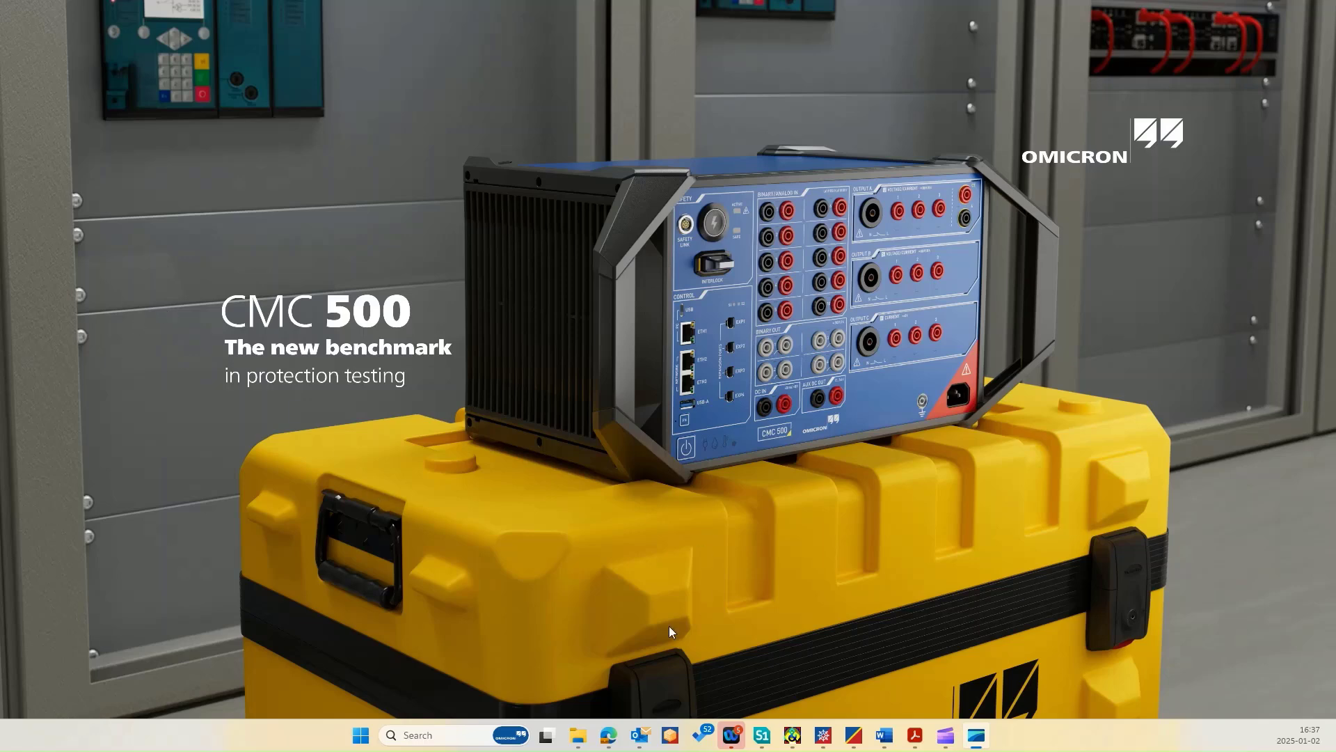
- Bring MiCOM S1 Agile forward with the Bahrain 220KV Test Panel-2 Transformer P643 file
left_click(760, 735)
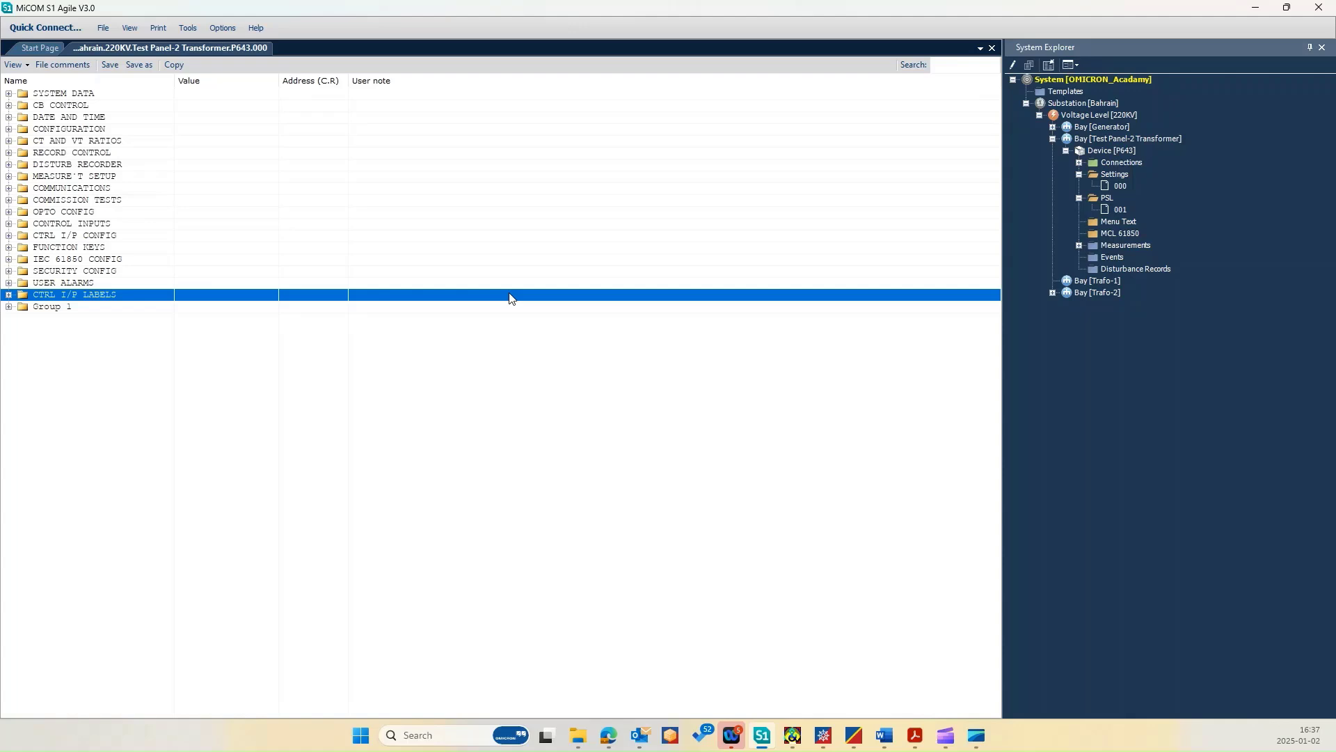
- Browse CTRL I/P CONFIG, IEC 61850 CONFIG, PSL 001 and DATE AND TIME, then expand CT AND VT RATIOS
left_click(74, 236)
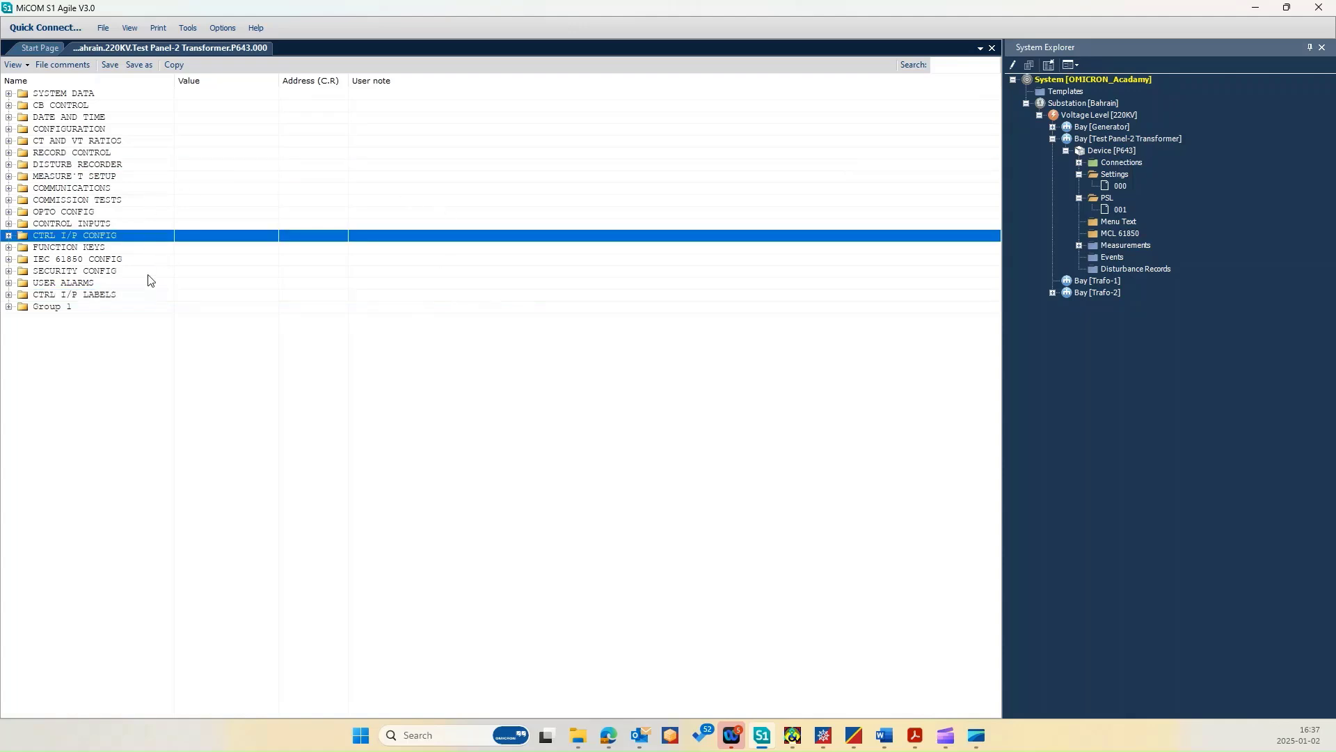
left_click(77, 258)
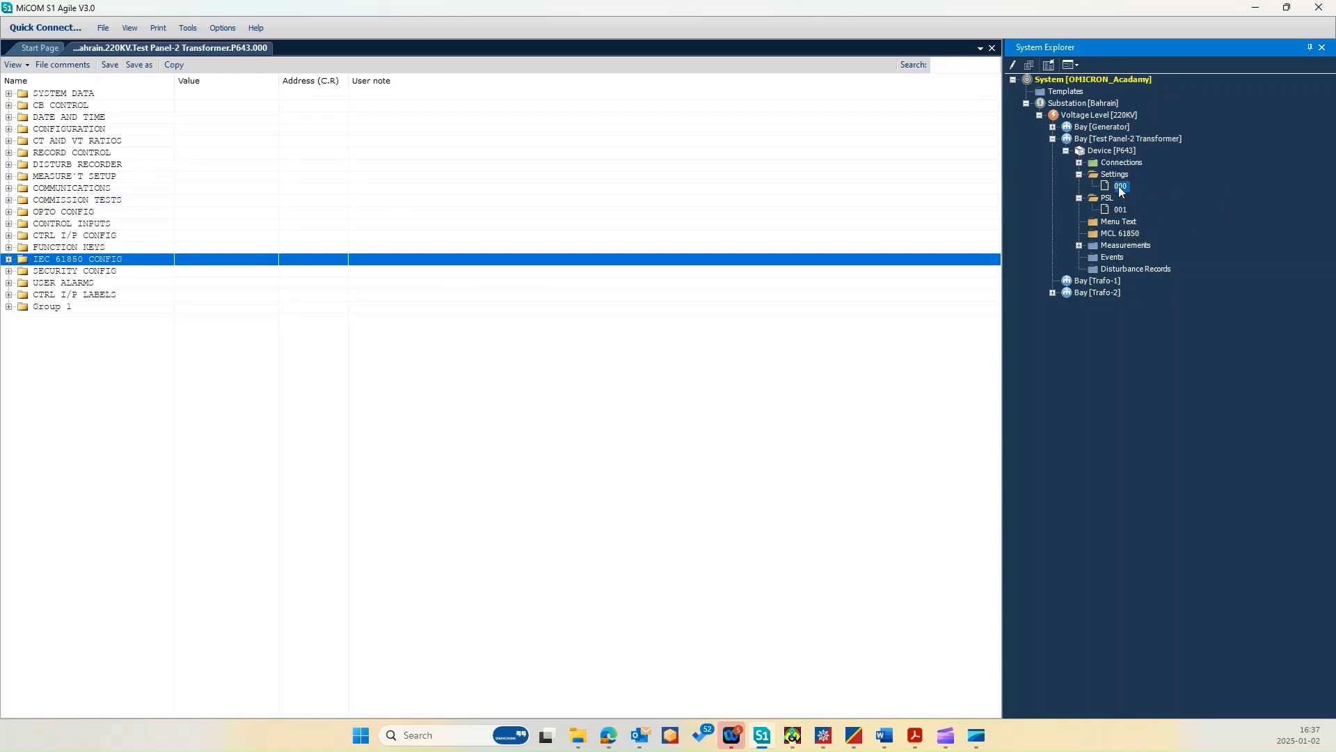
left_click(1120, 209)
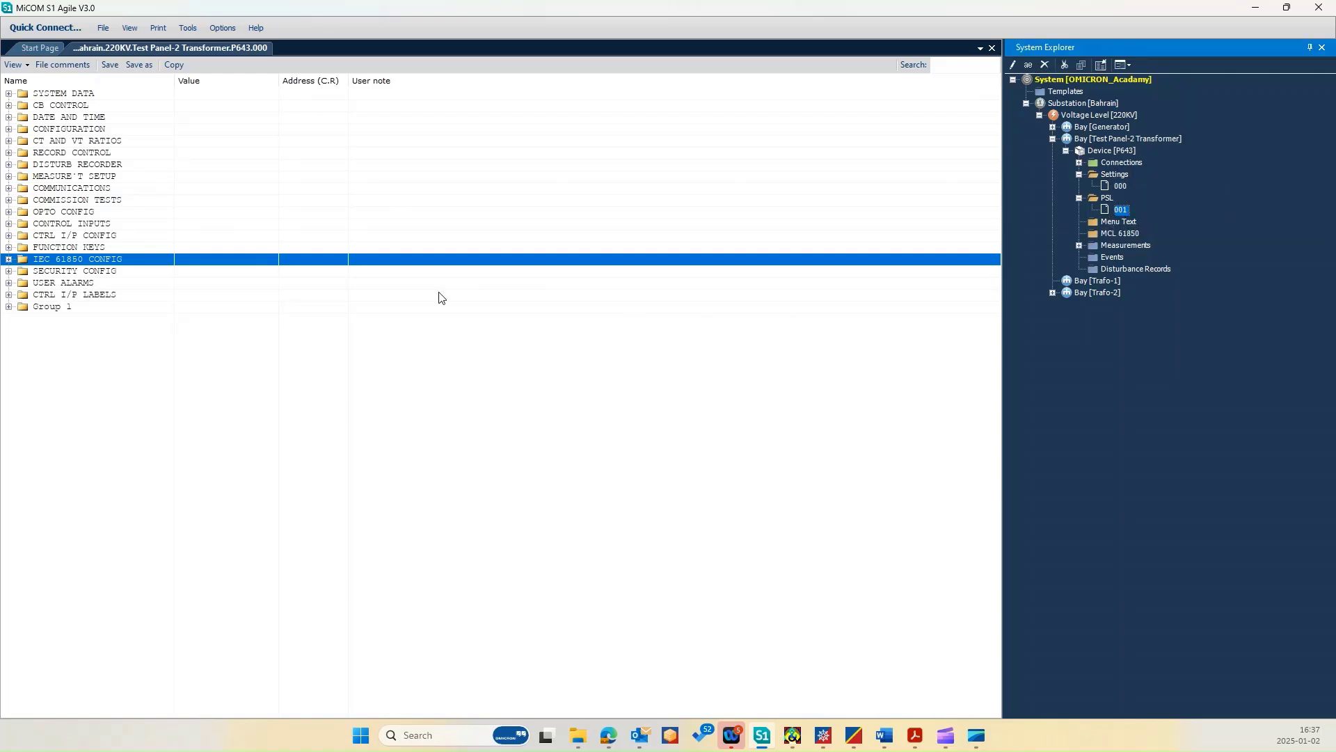
left_click(76, 140)
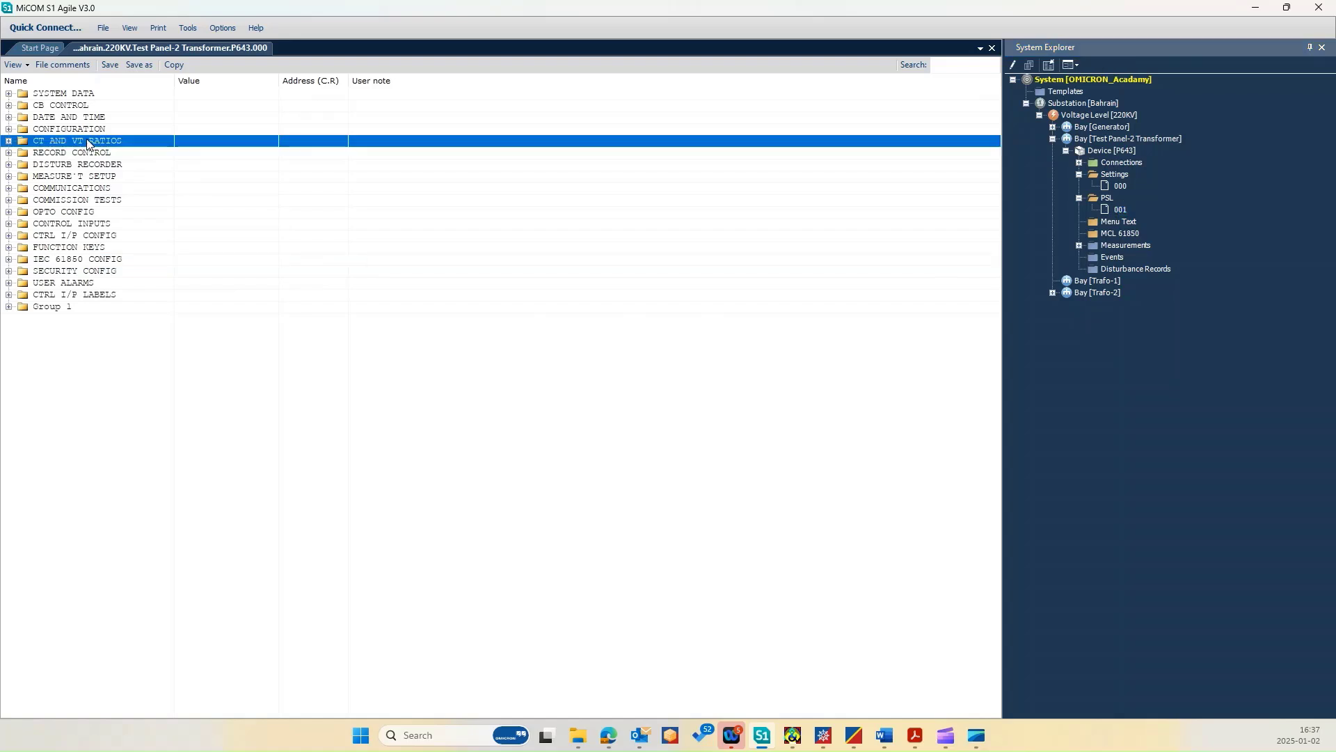
left_click(68, 117)
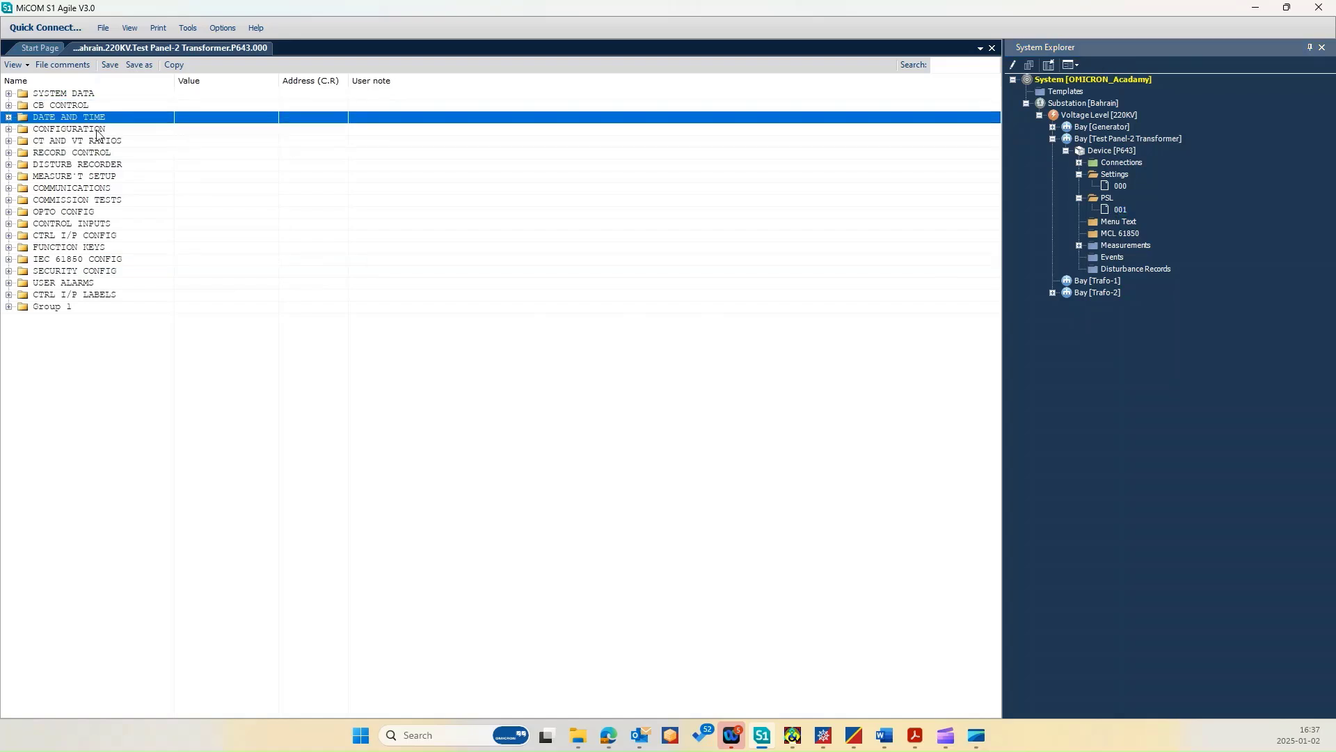
left_click(7, 140)
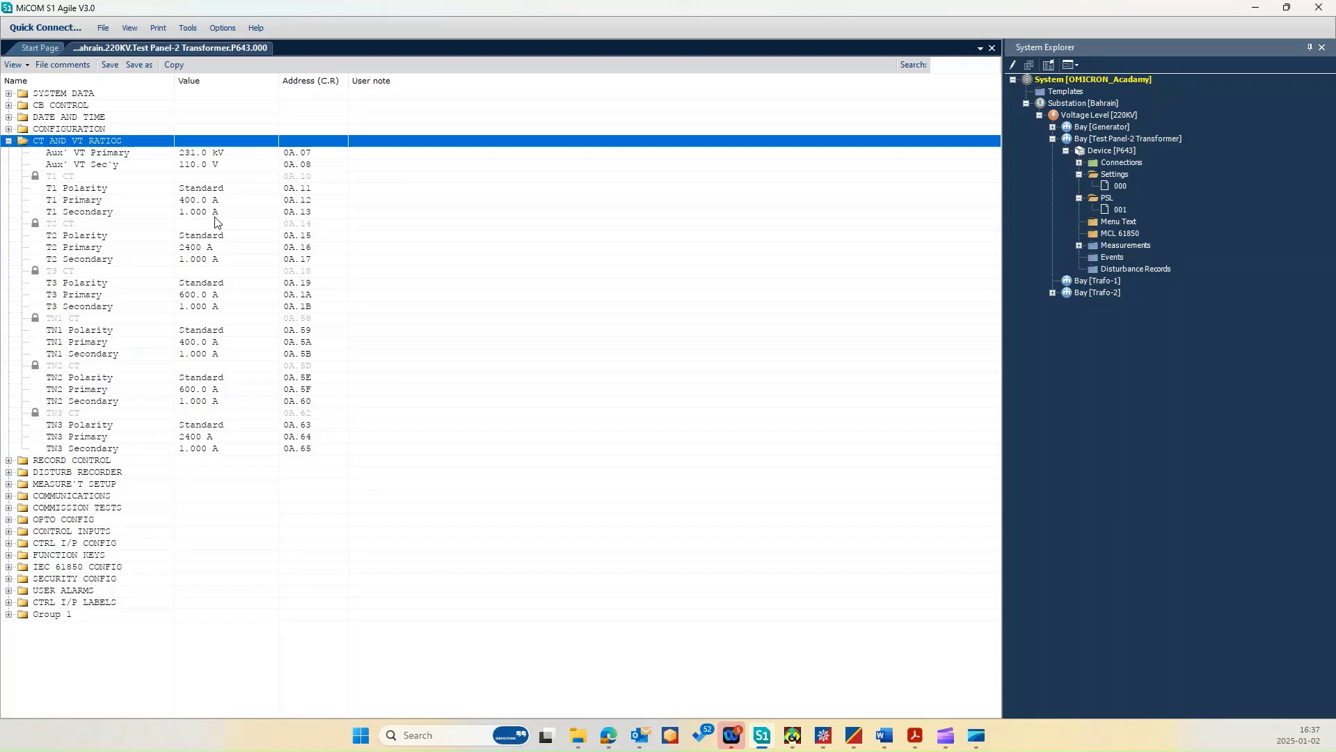
mouse_move(85, 194)
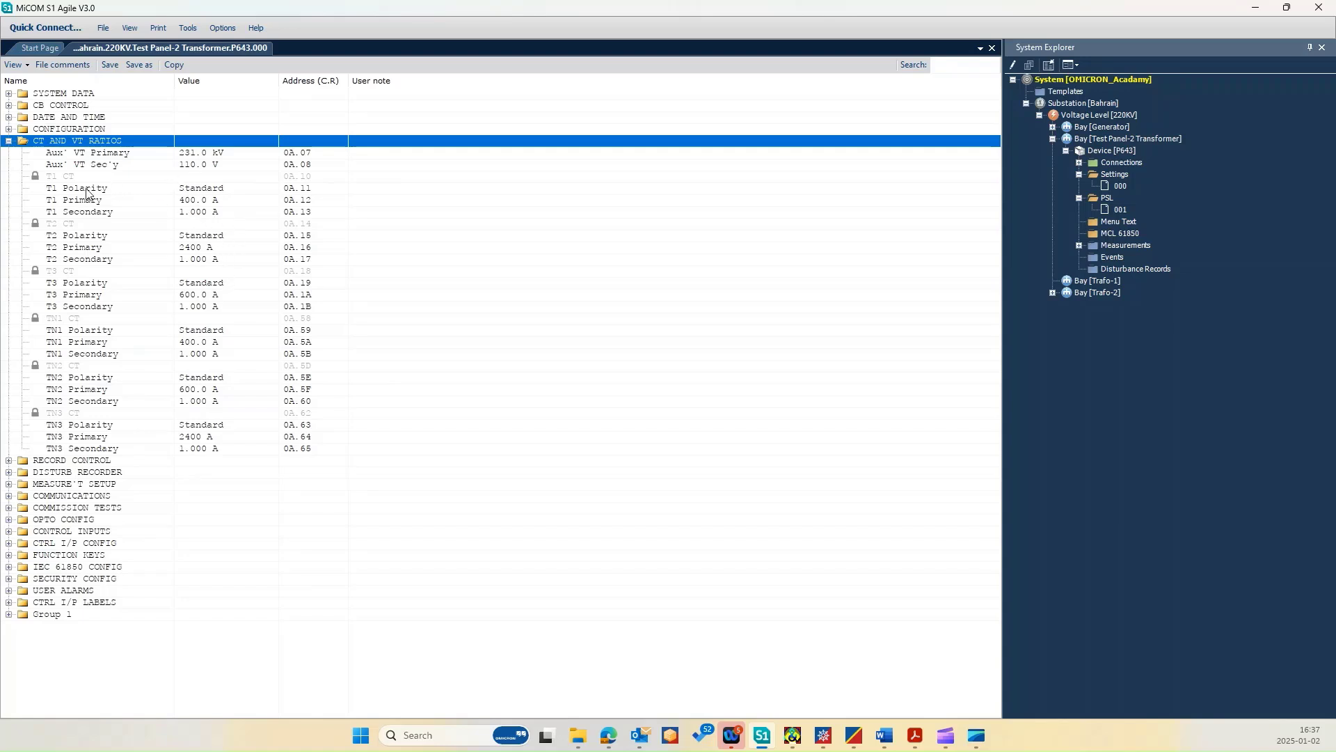
mouse_move(213, 206)
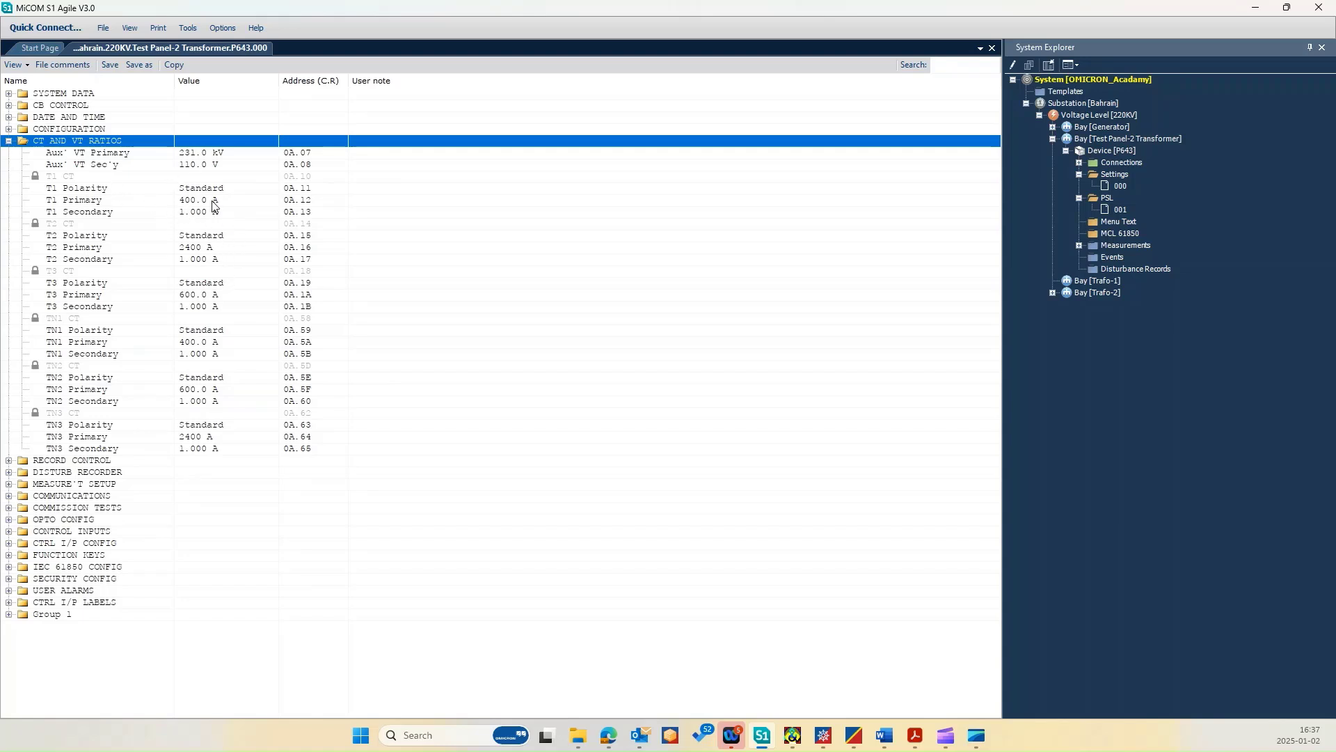
mouse_move(57, 250)
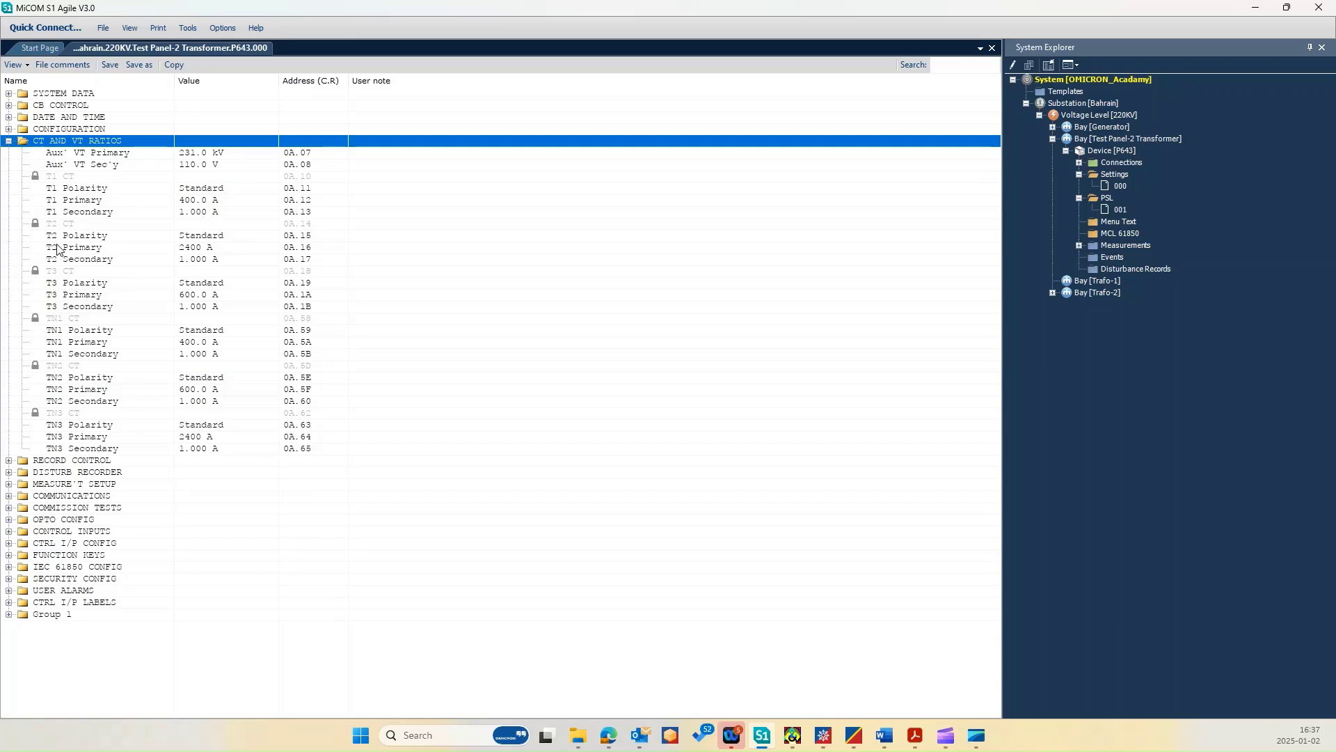
mouse_move(157, 250)
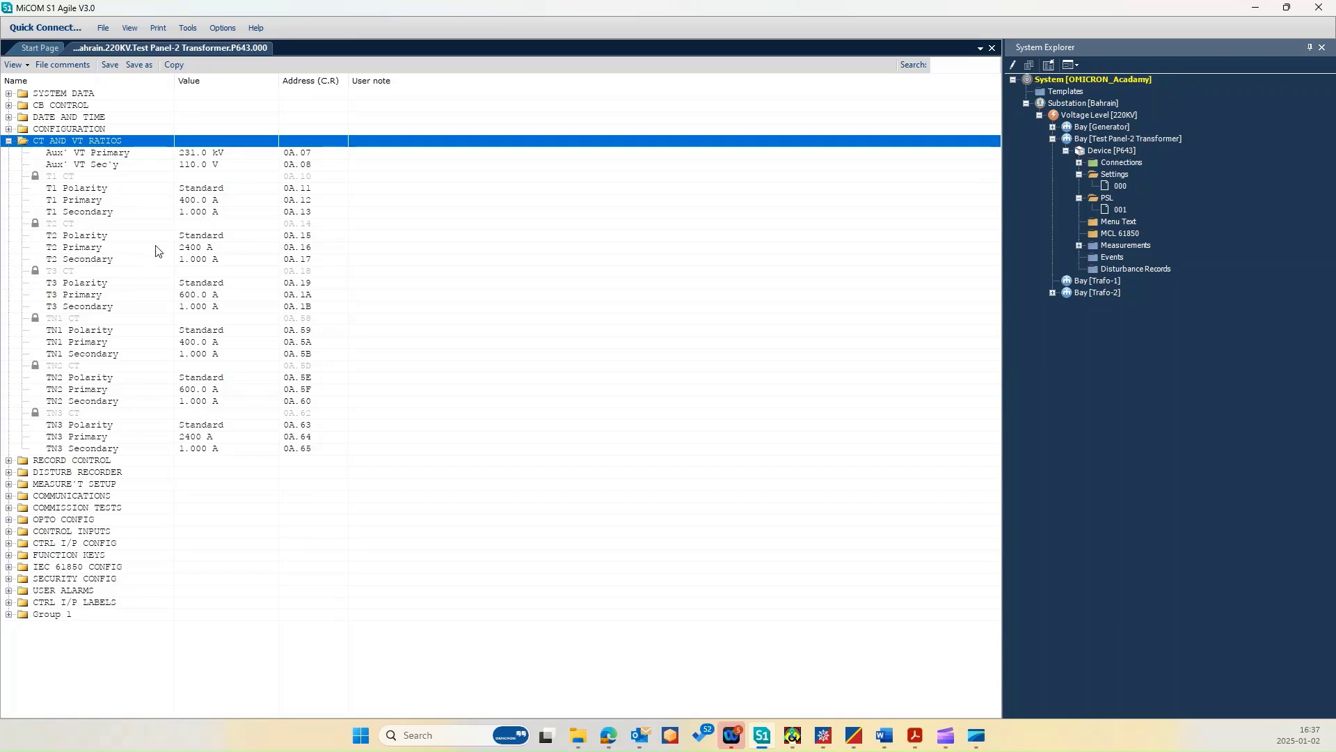
mouse_move(210, 265)
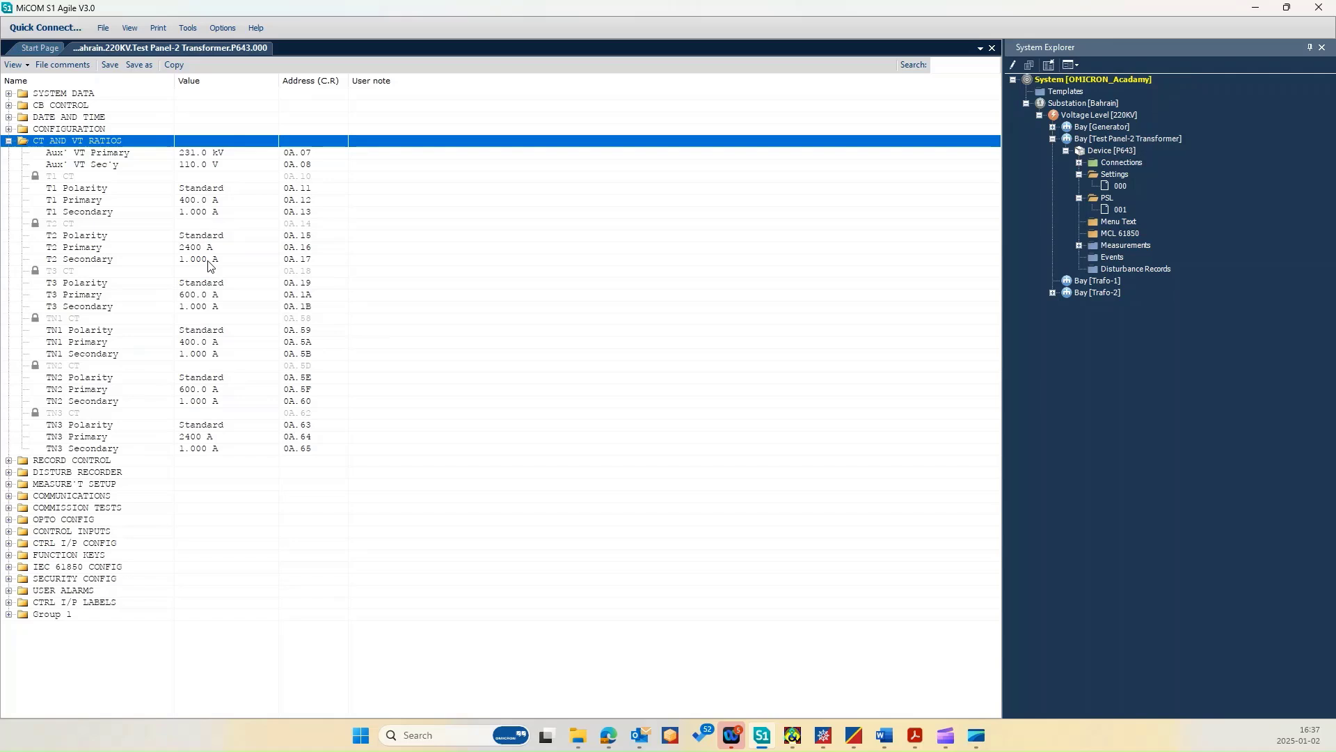
mouse_move(70, 284)
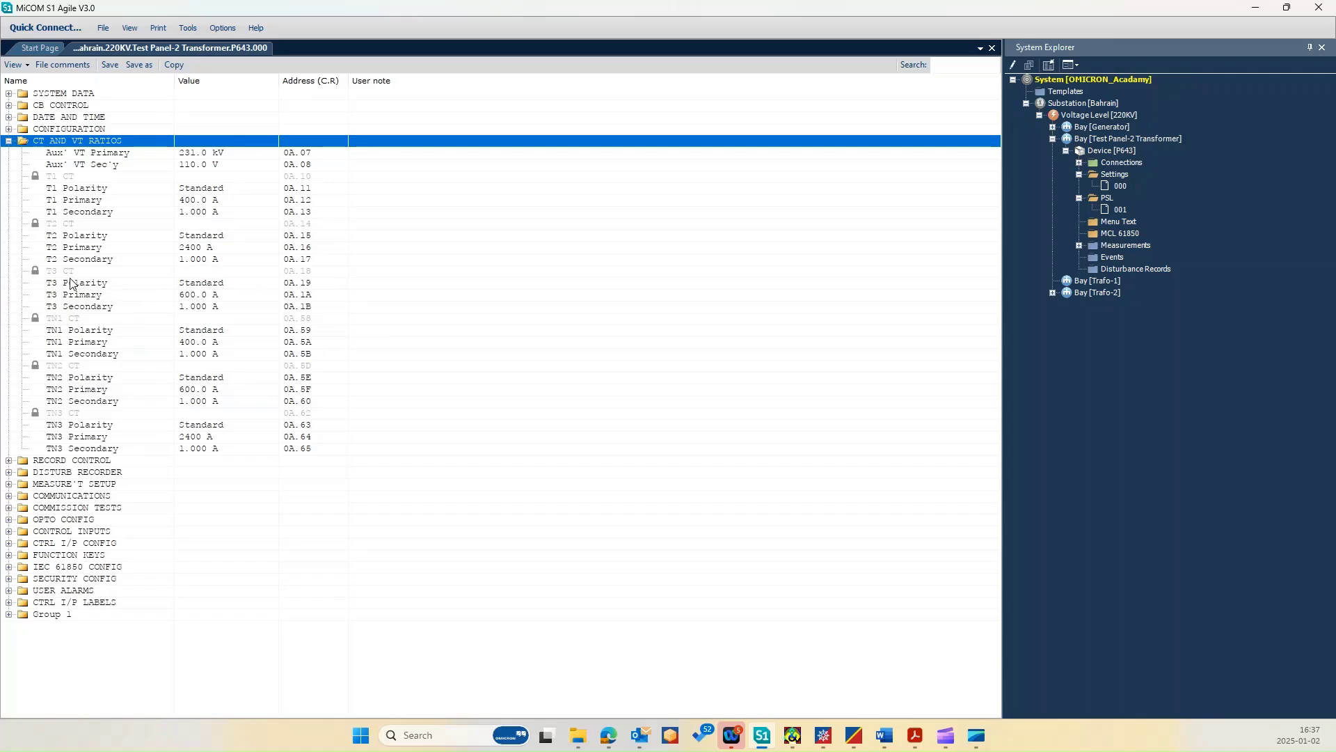
mouse_move(197, 314)
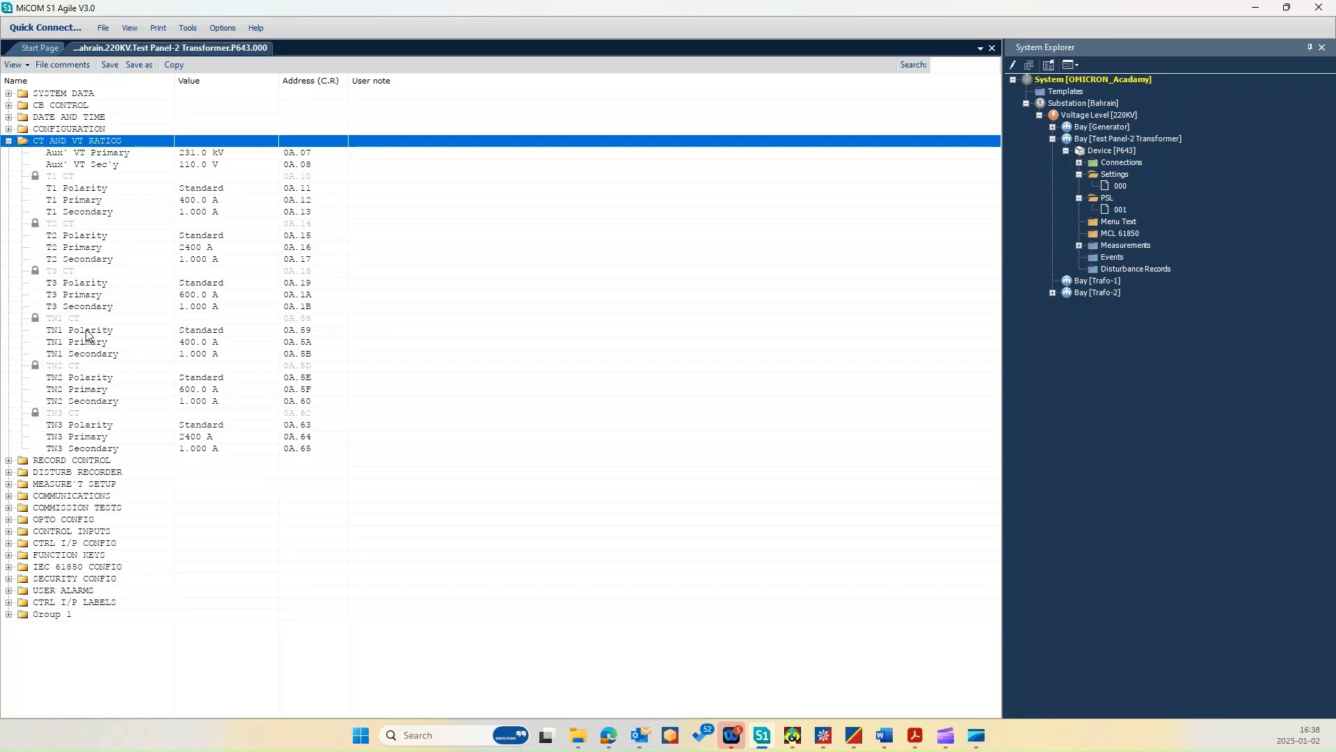
mouse_move(195, 367)
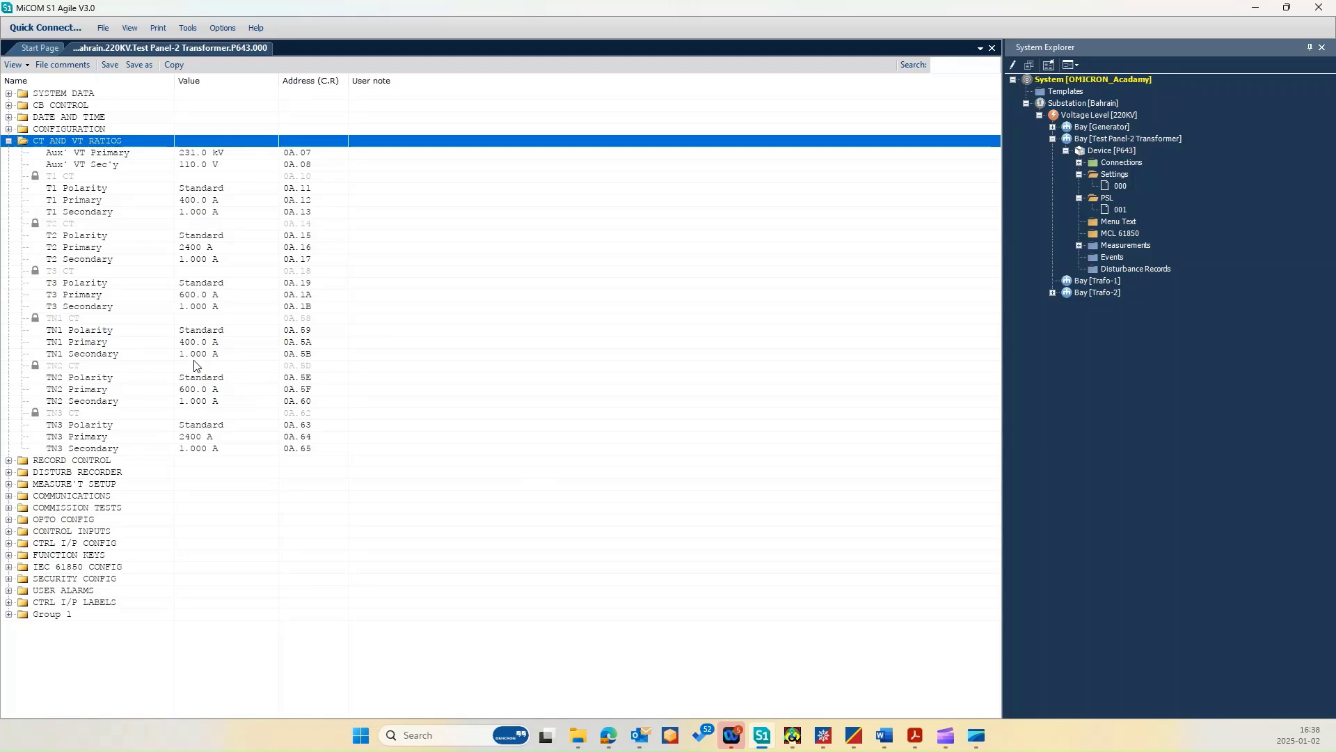
mouse_move(68, 384)
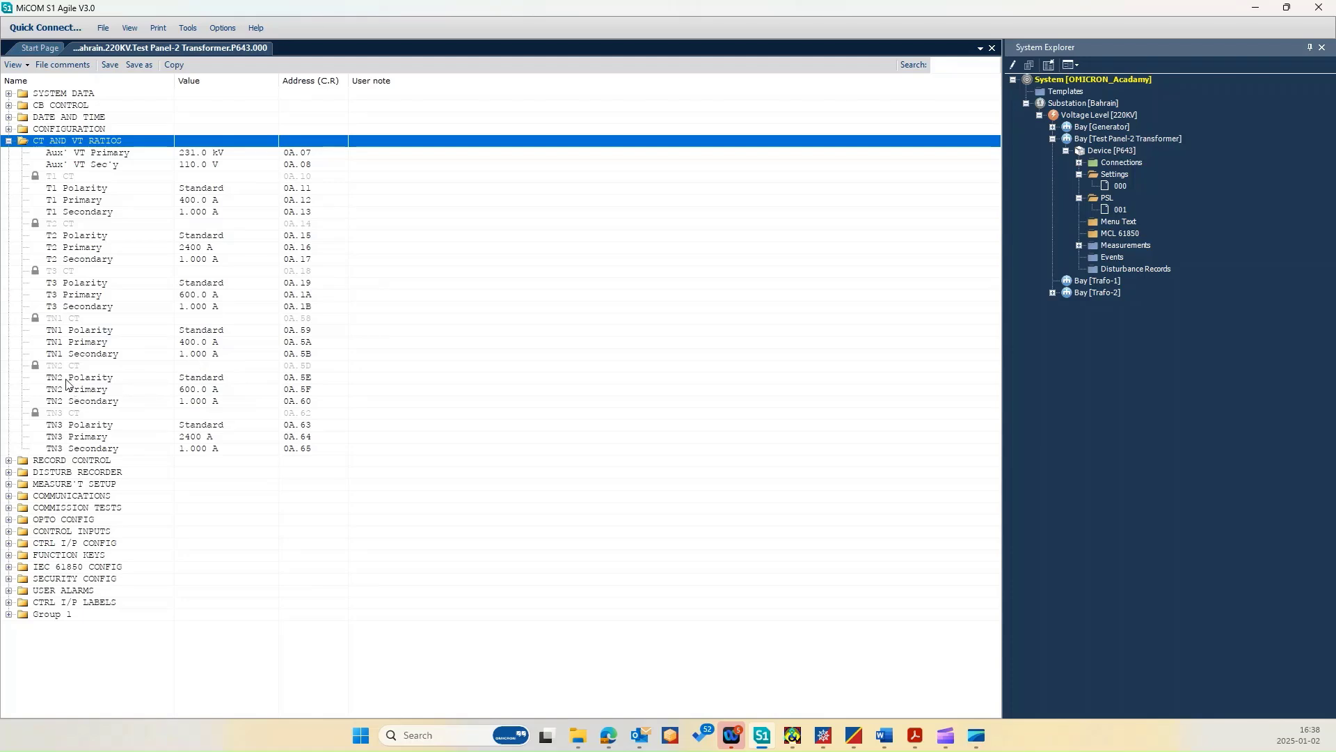
mouse_move(129, 426)
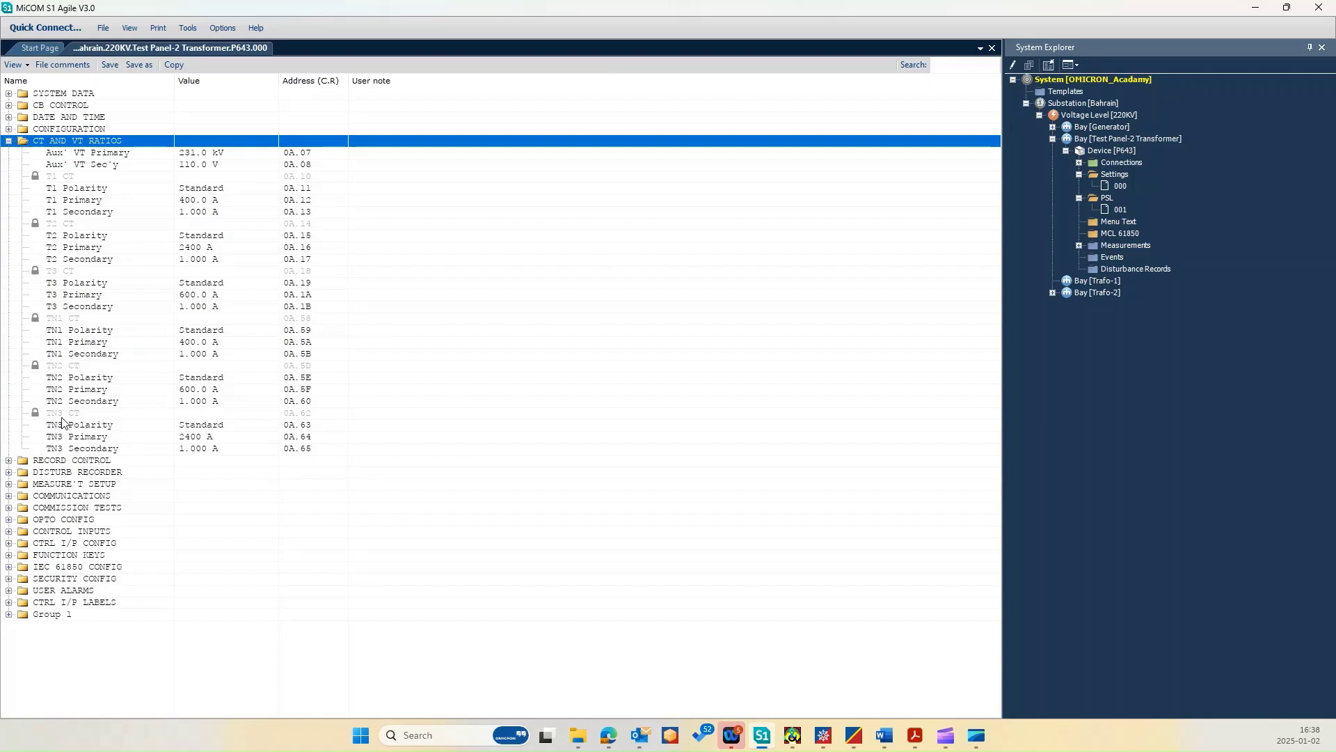
mouse_move(189, 443)
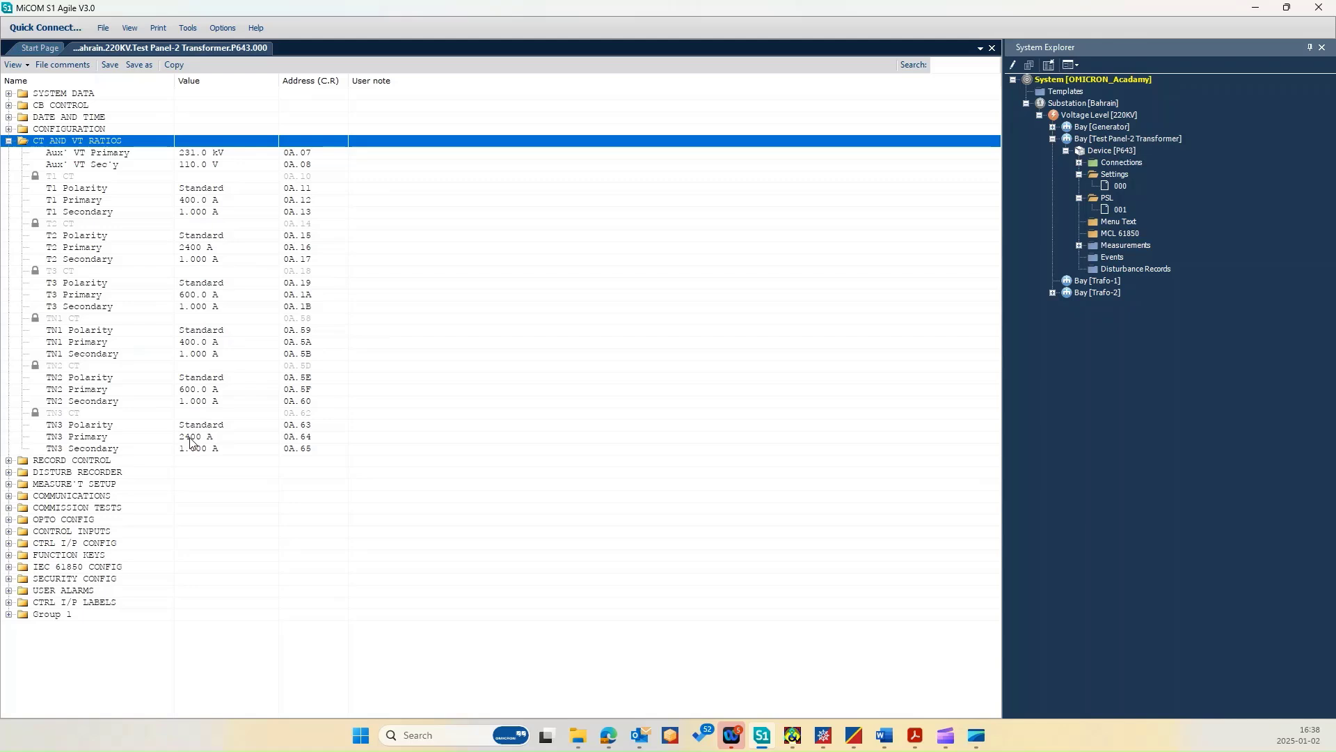
mouse_move(96, 488)
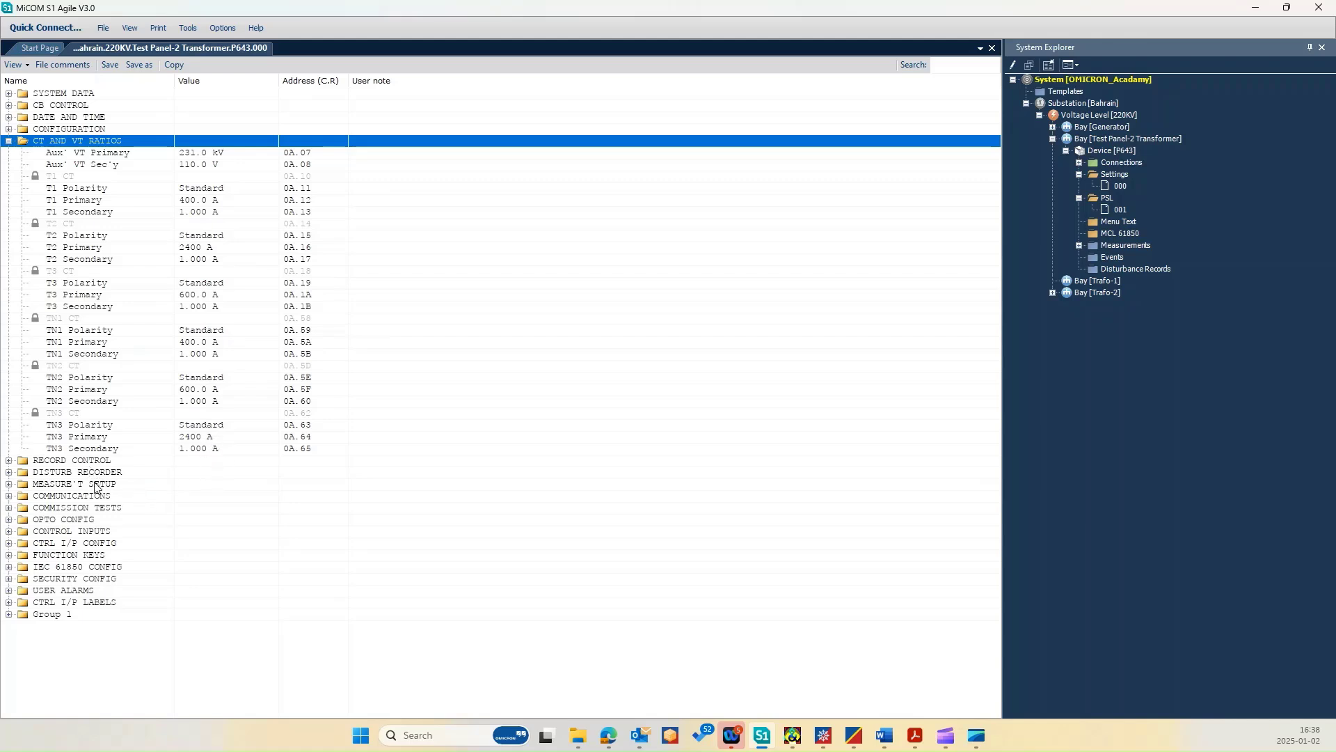
left_click(71, 460)
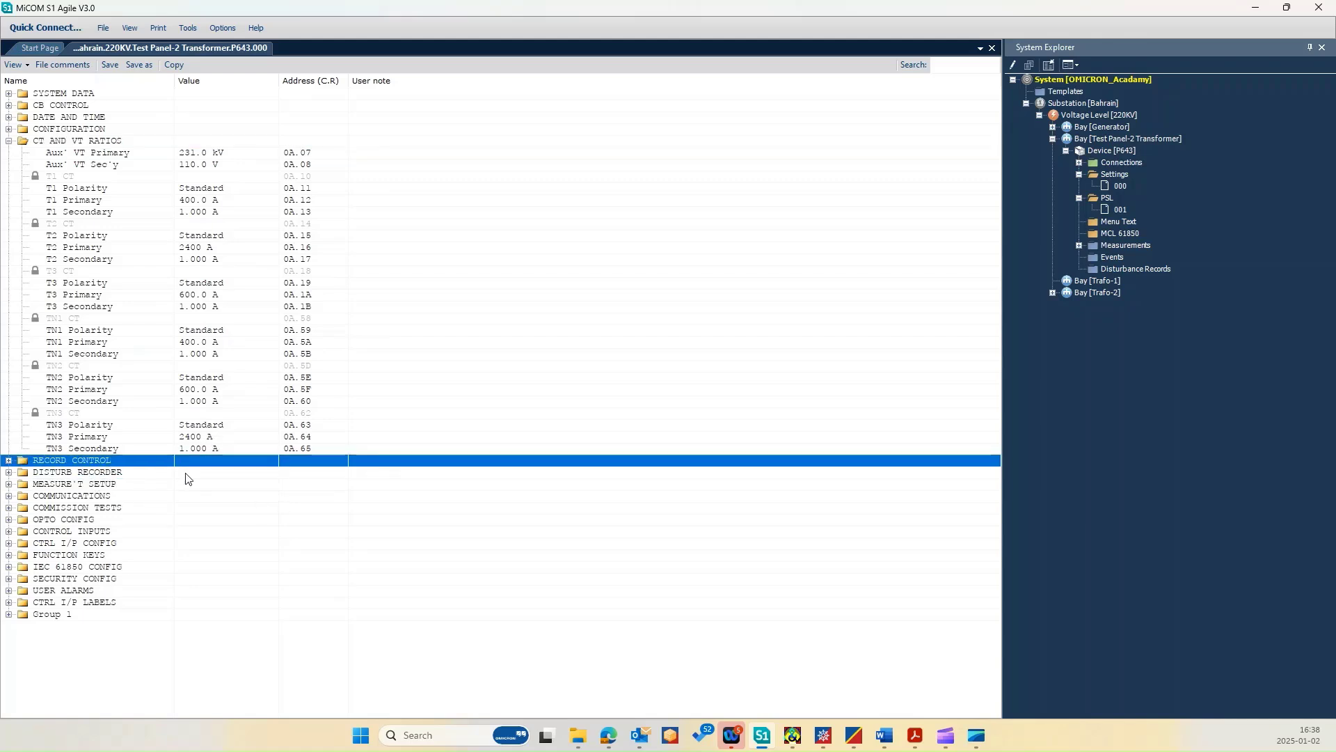
left_click(76, 566)
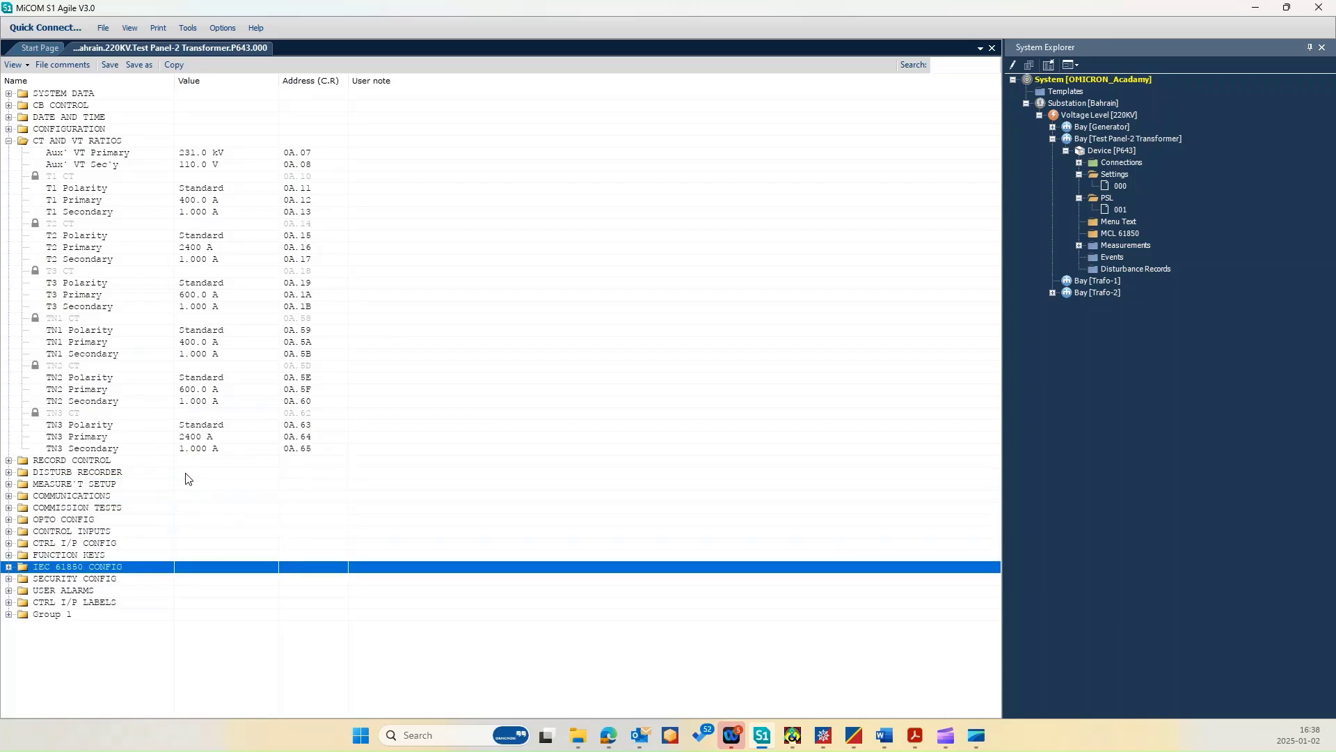
left_click(51, 614)
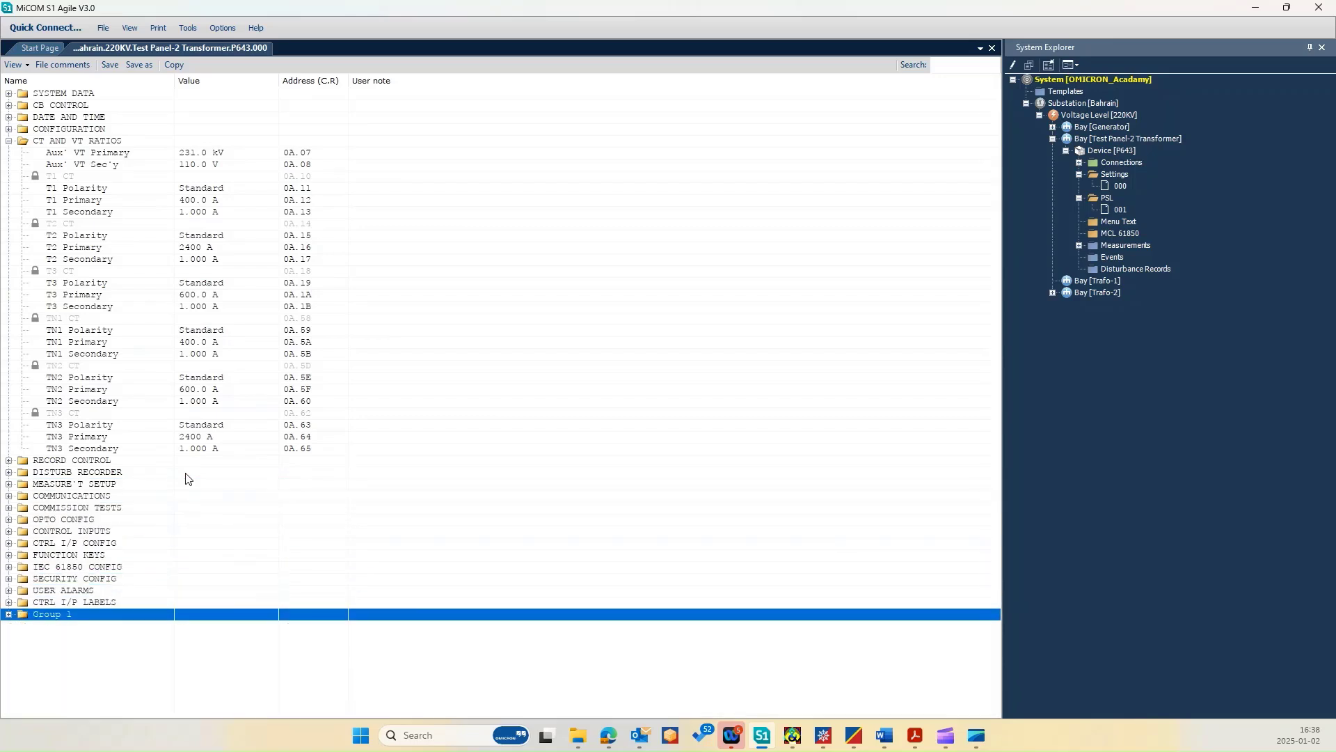
left_click(7, 614)
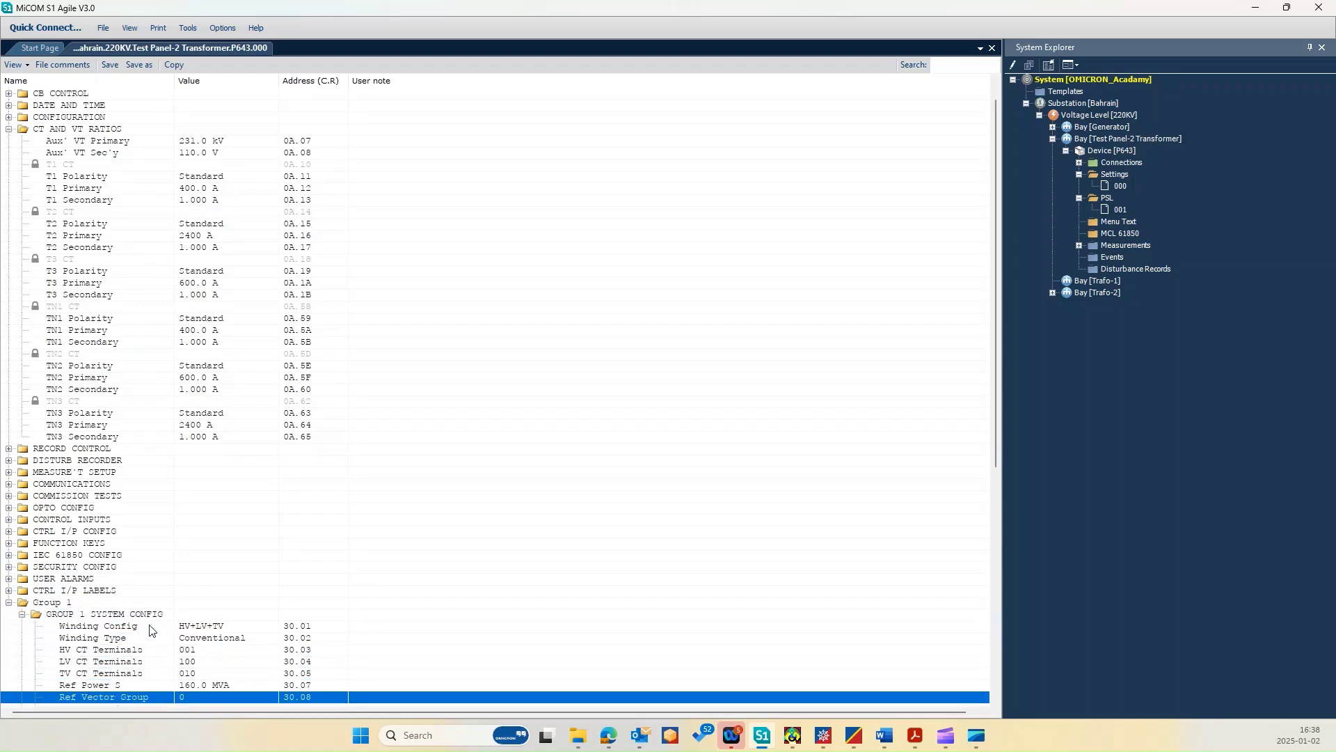
scroll("down", 3)
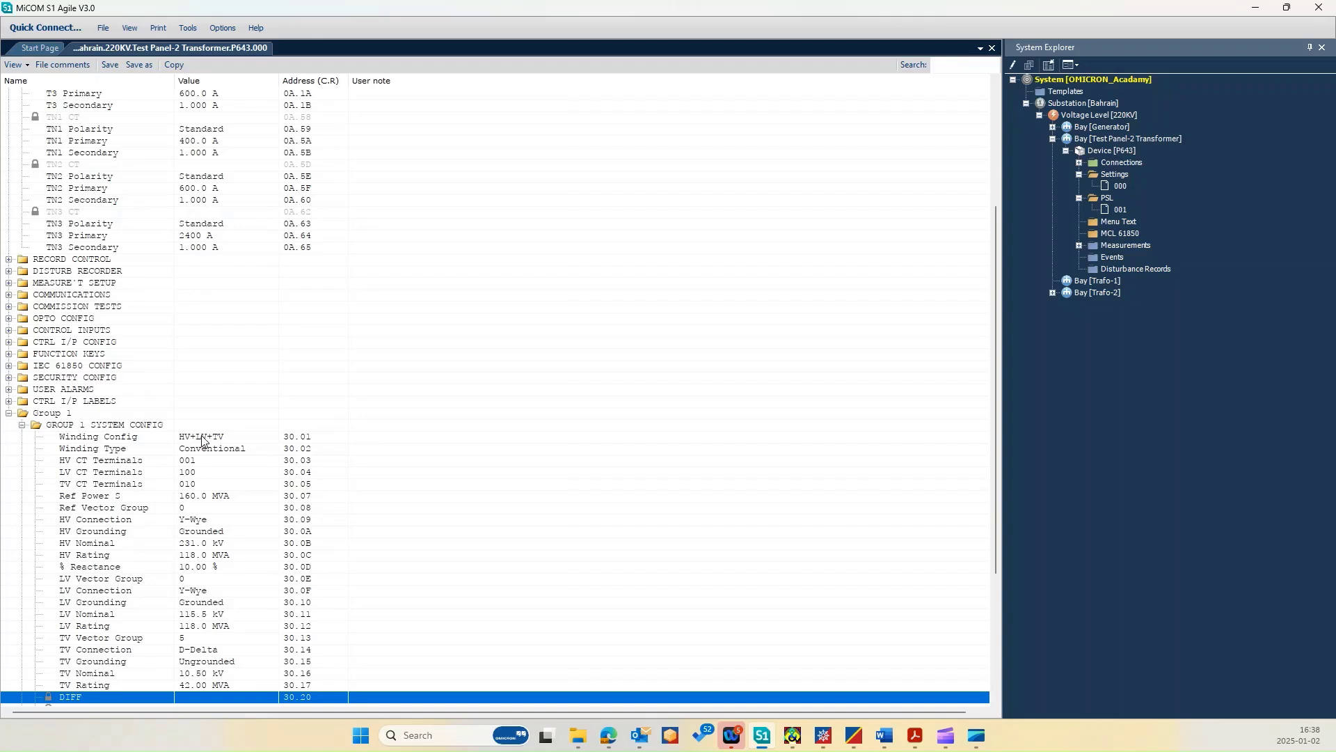
mouse_move(215, 466)
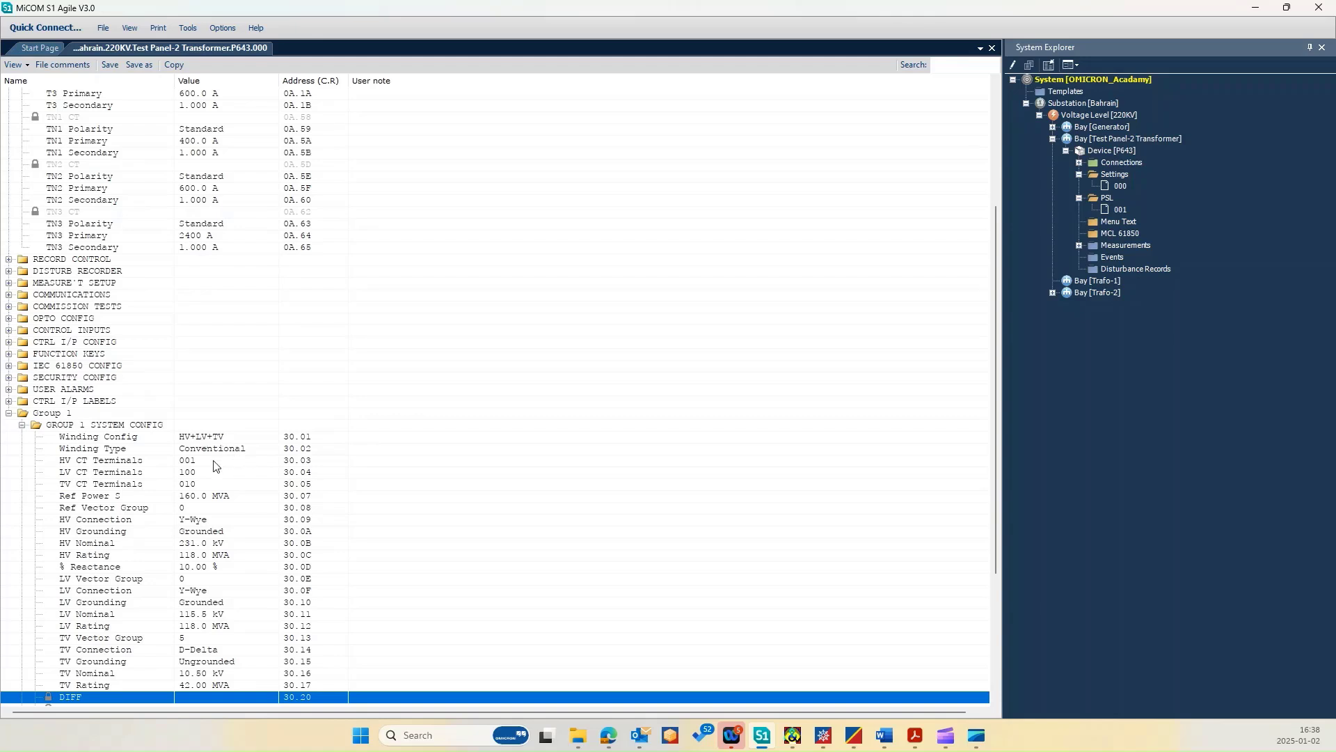
left_click(98, 460)
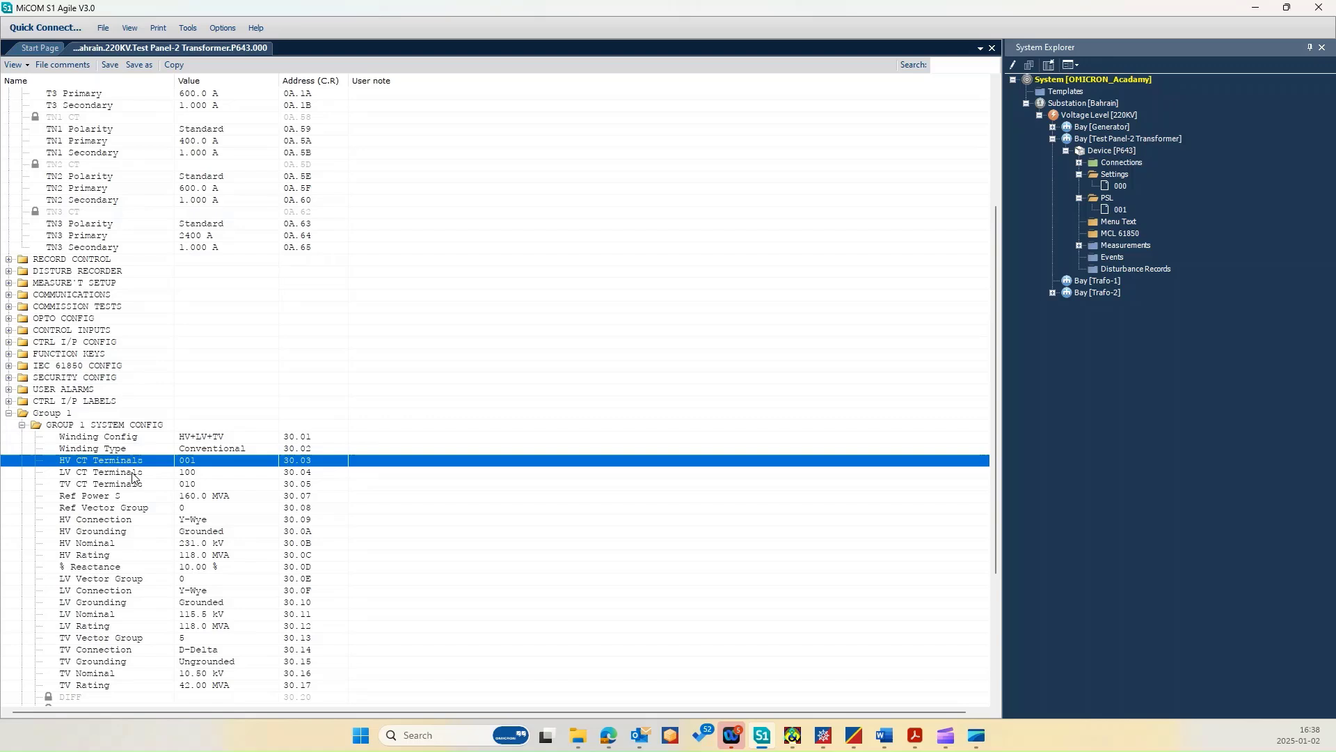
mouse_move(94, 474)
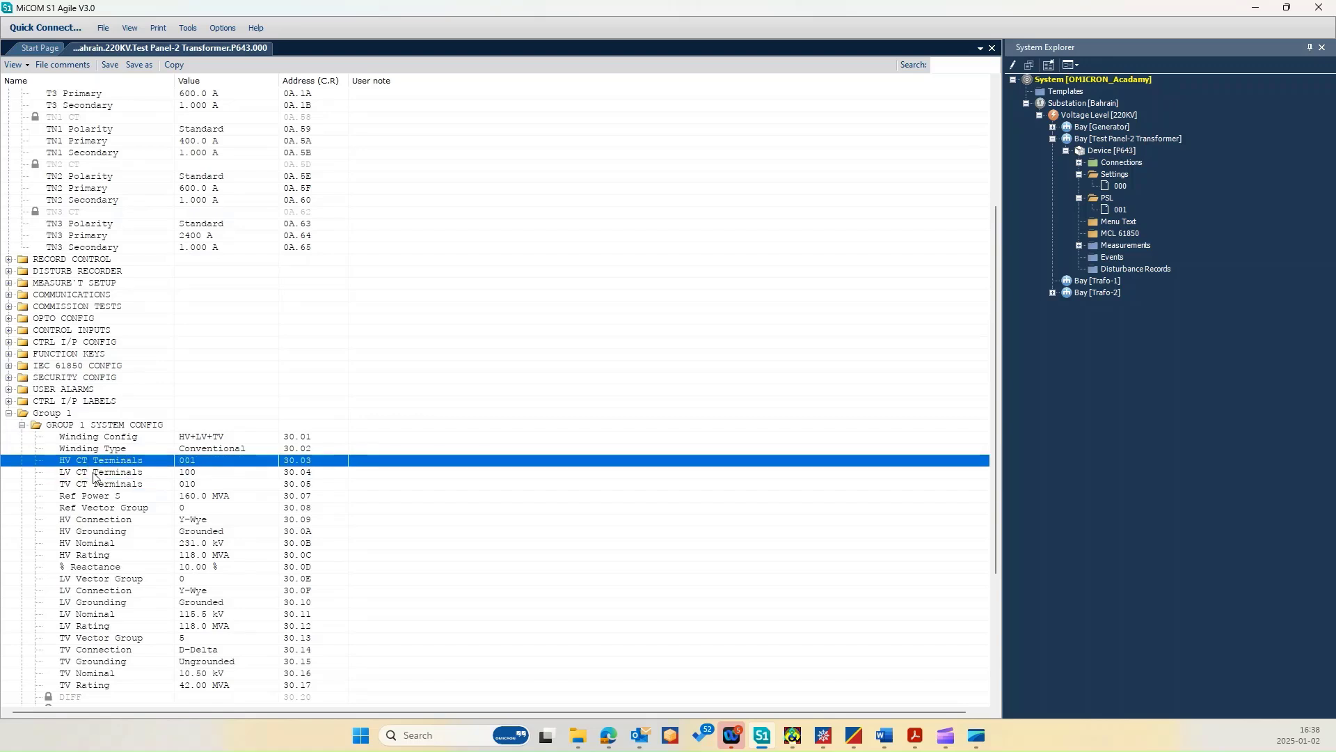
left_click(92, 483)
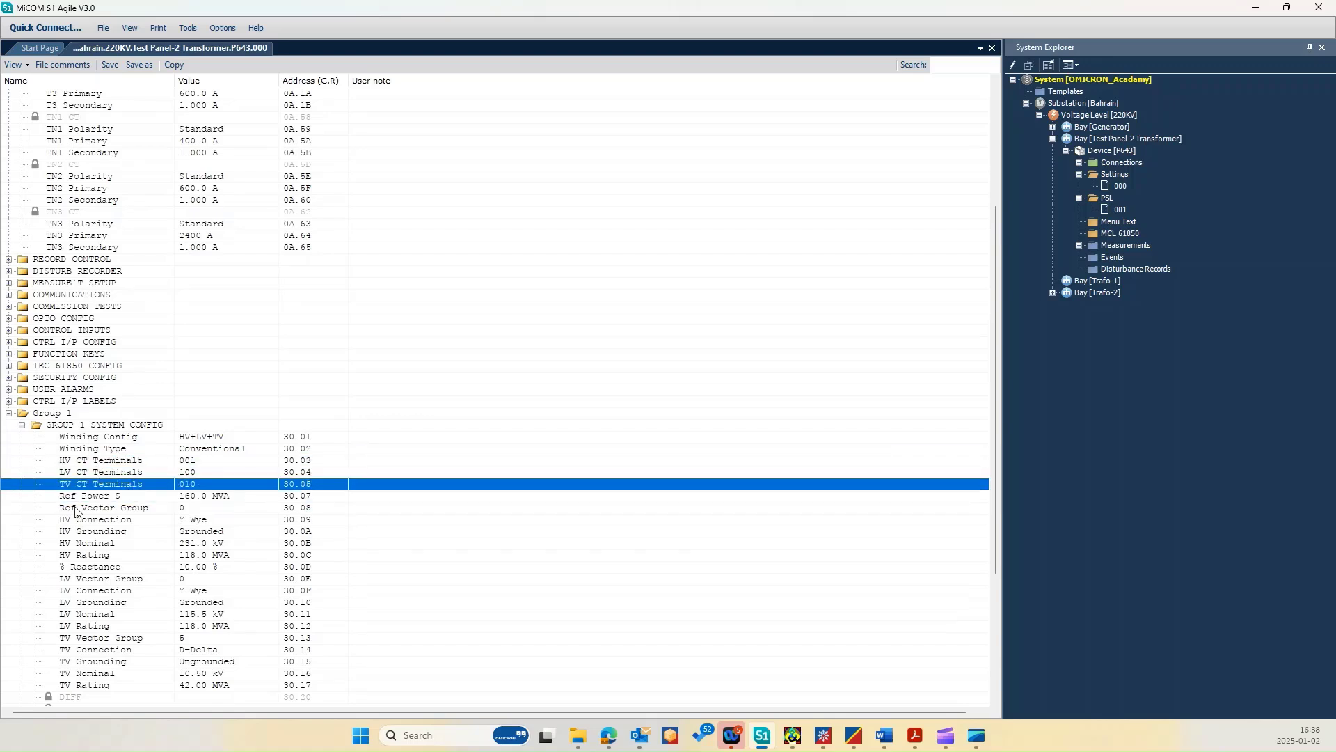
mouse_move(151, 504)
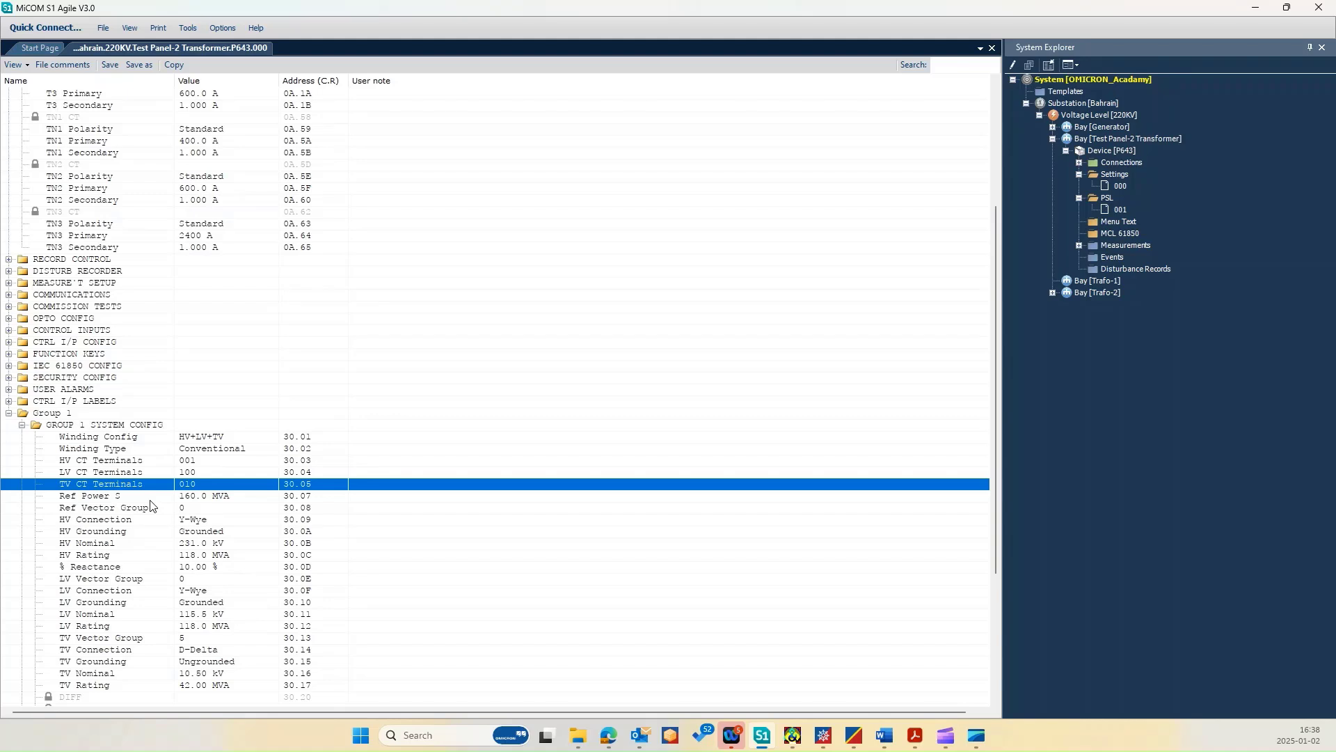
mouse_move(203, 526)
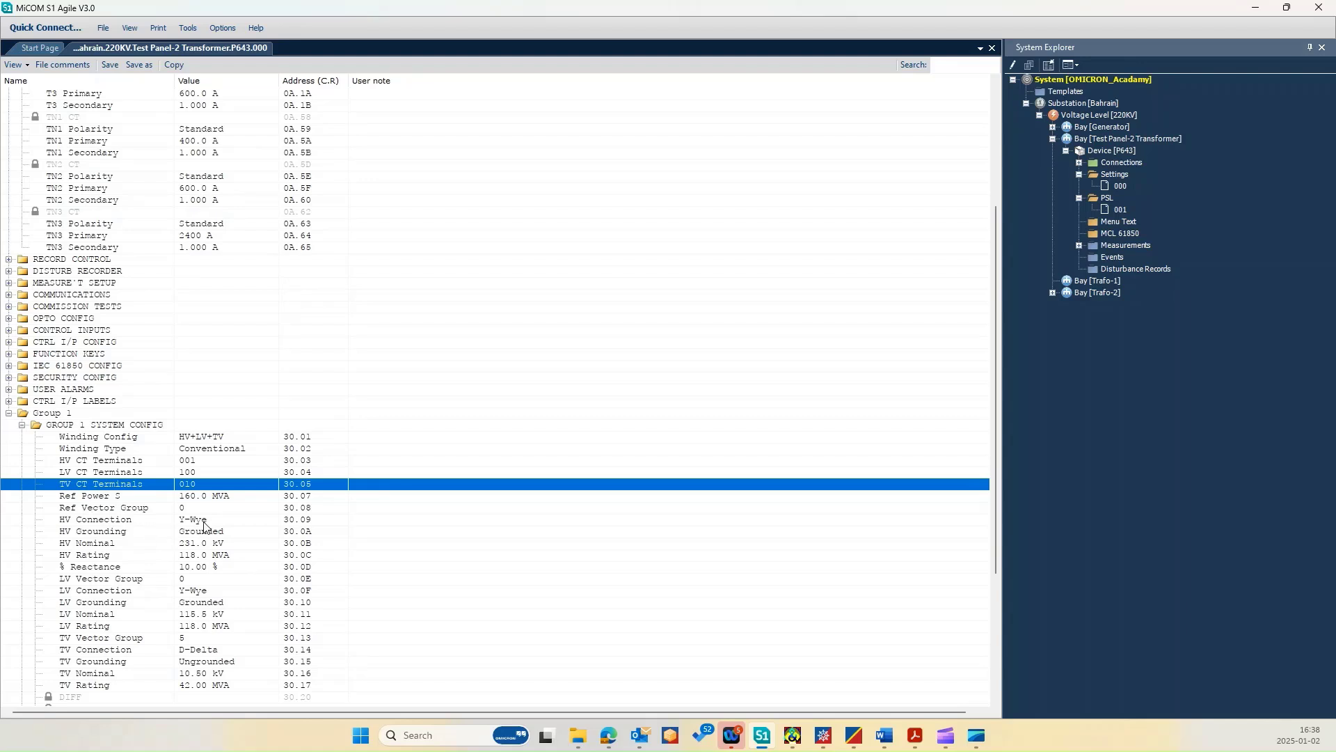
mouse_move(242, 557)
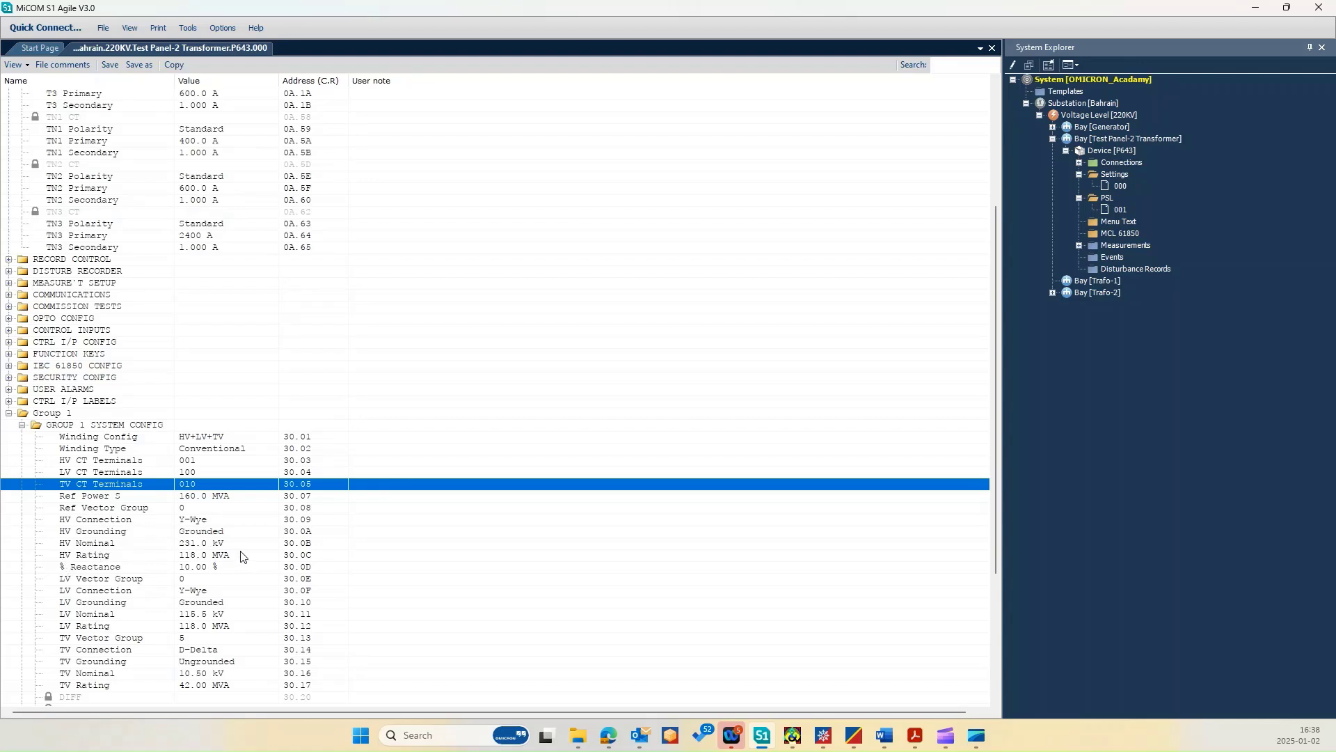
mouse_move(111, 589)
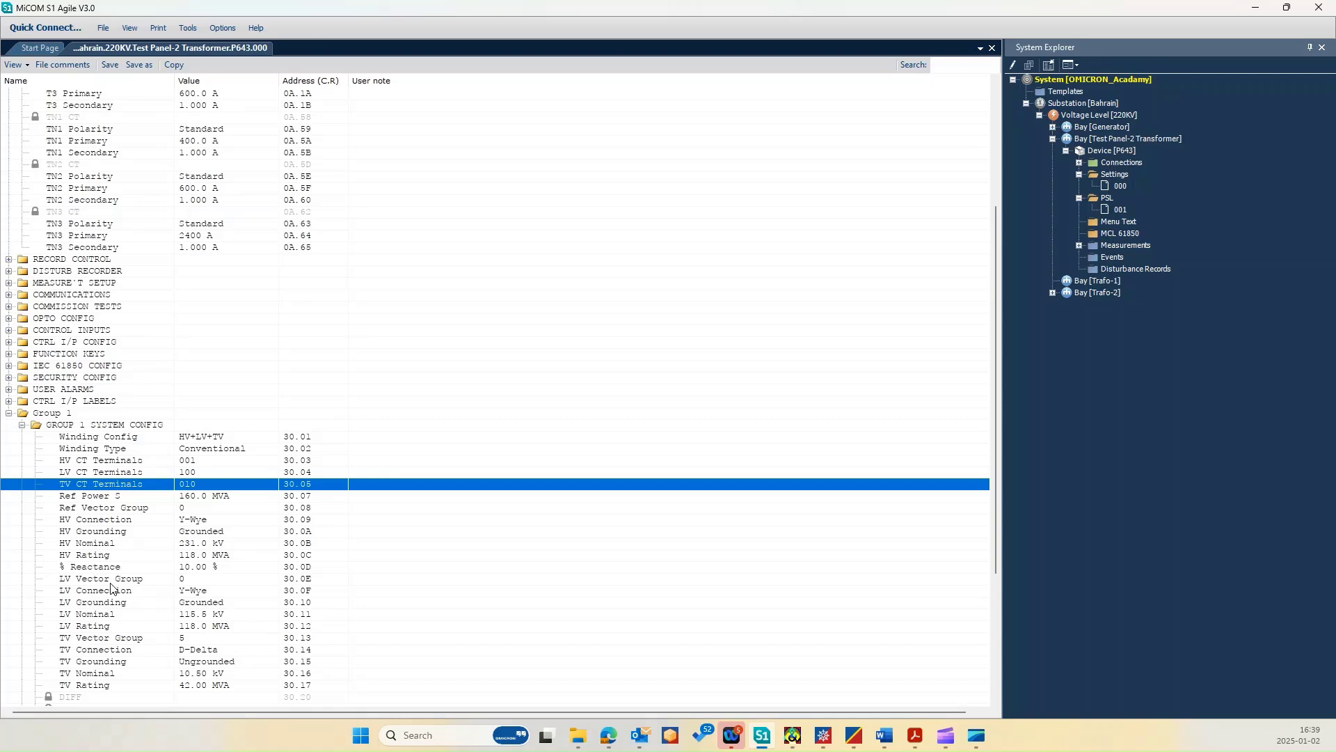
scroll("down", 3)
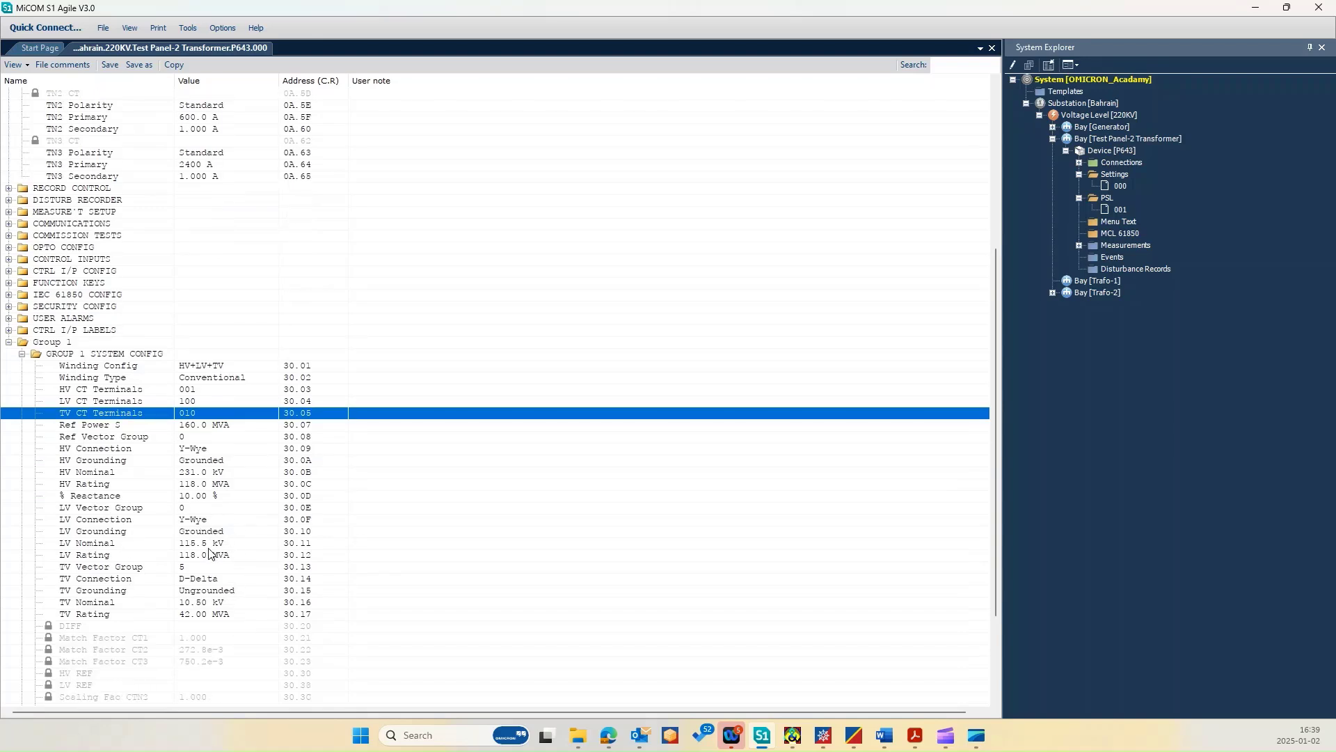
mouse_move(83, 597)
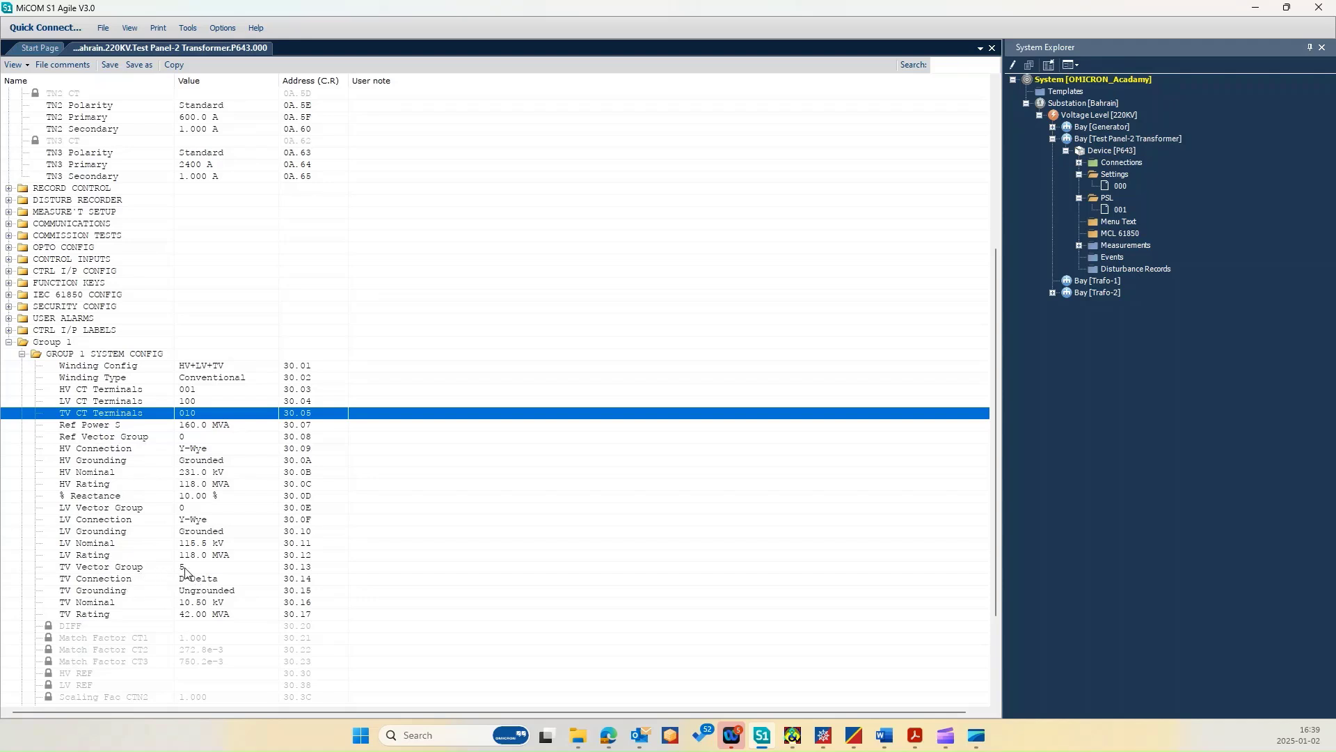
mouse_move(88, 614)
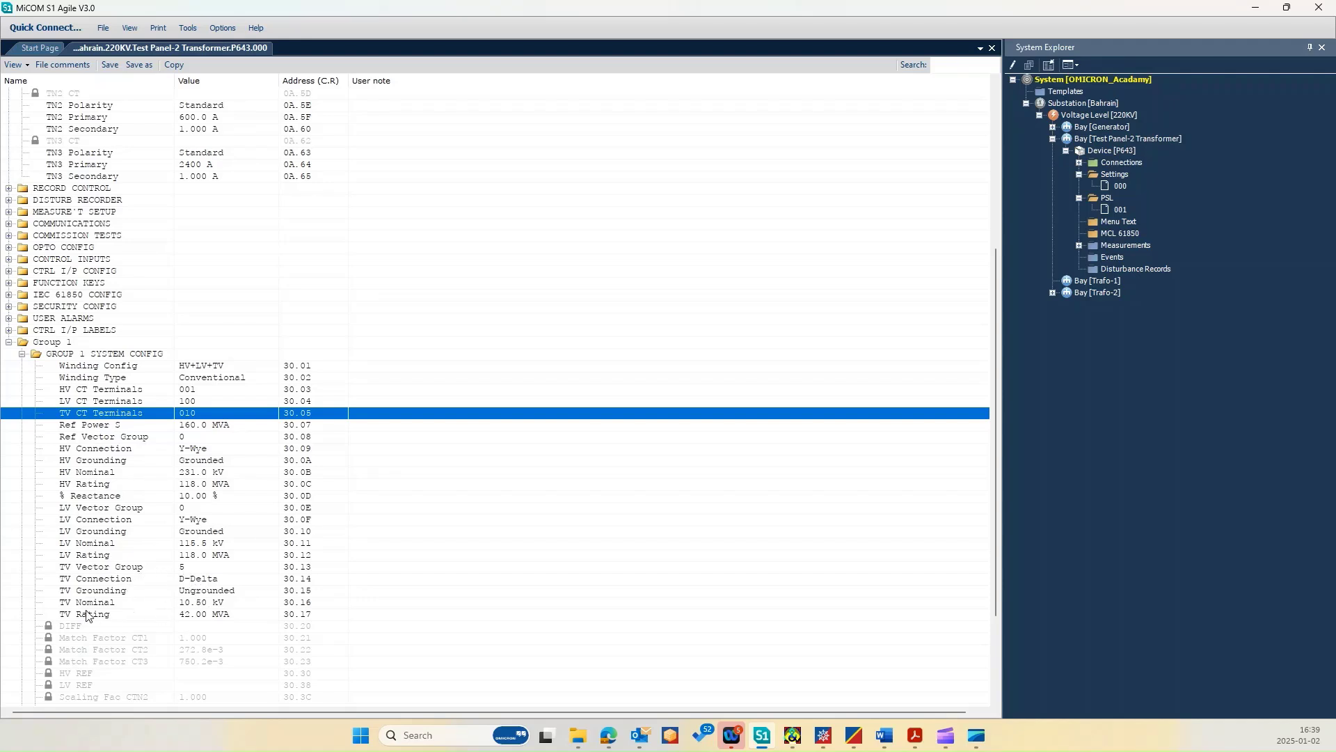
mouse_move(188, 612)
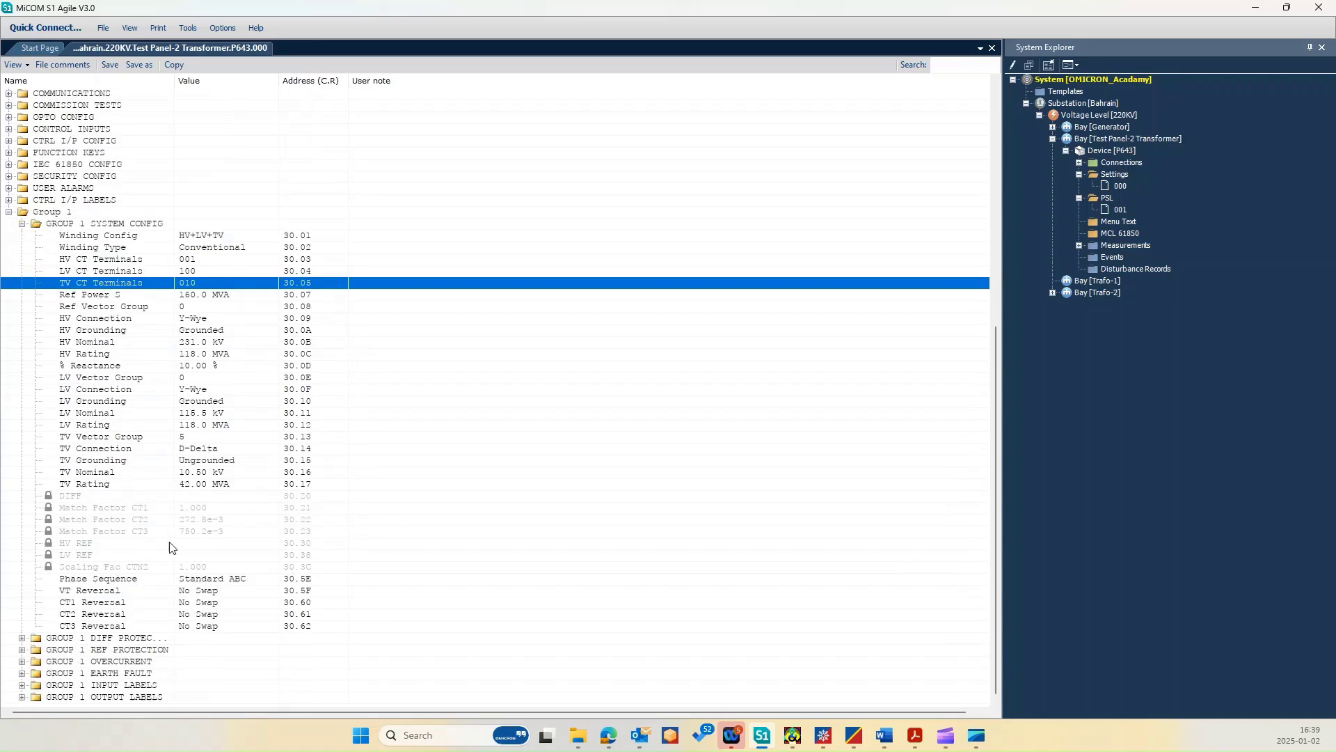
- Expand the GROUP 1 DIFF PROTECTION settings folder
left_click(102, 637)
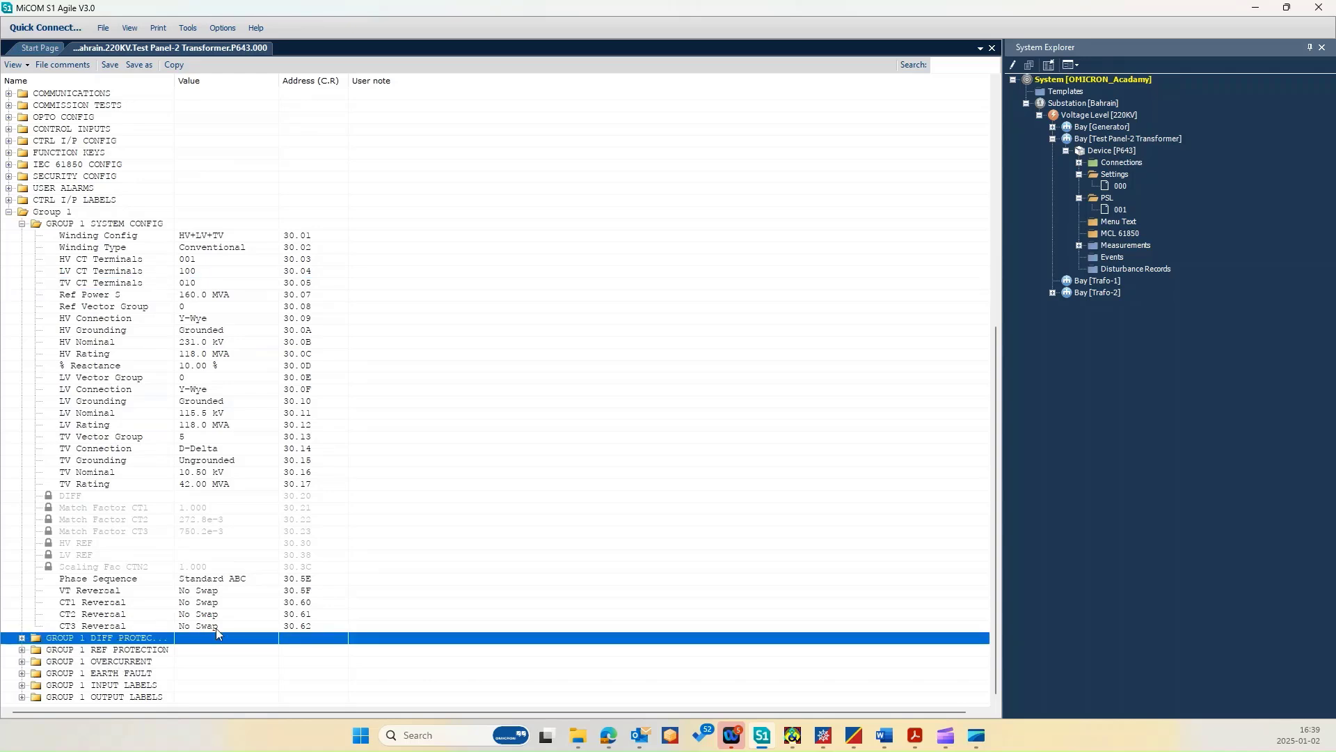
left_click(20, 638)
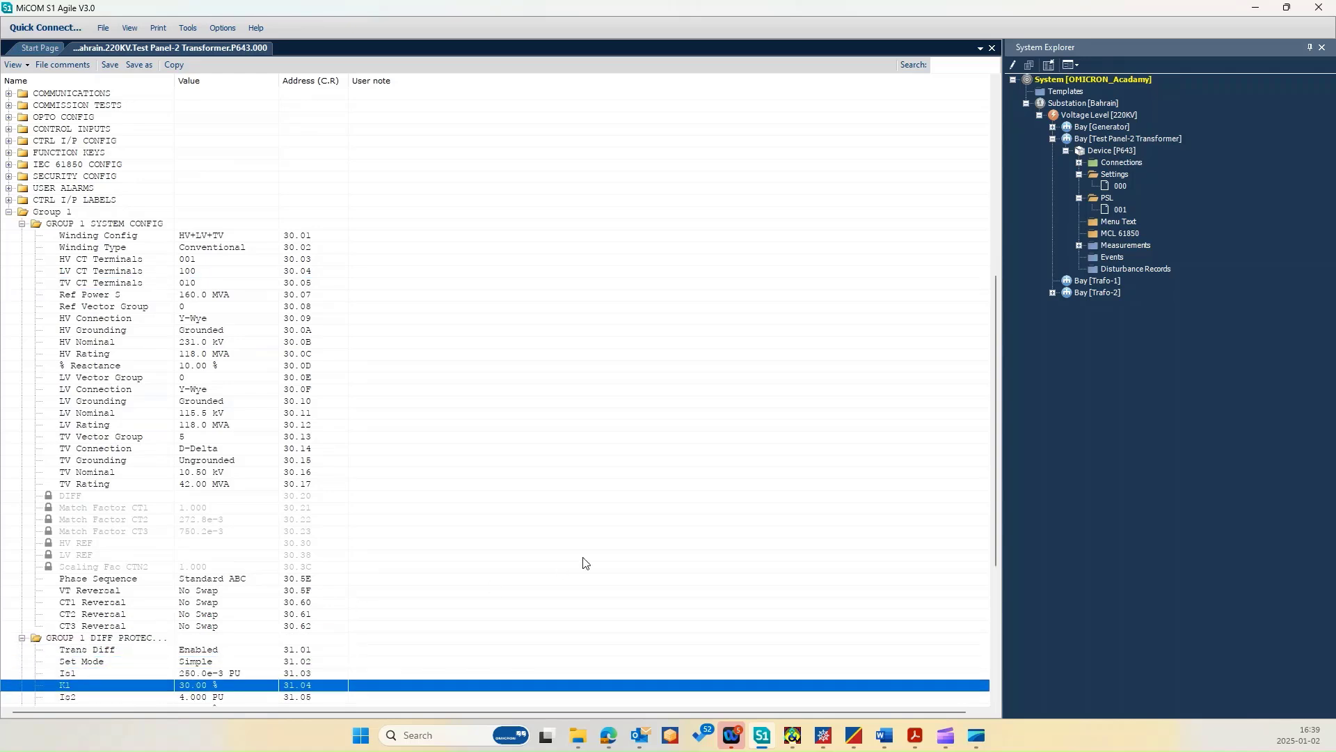
scroll("down", 3)
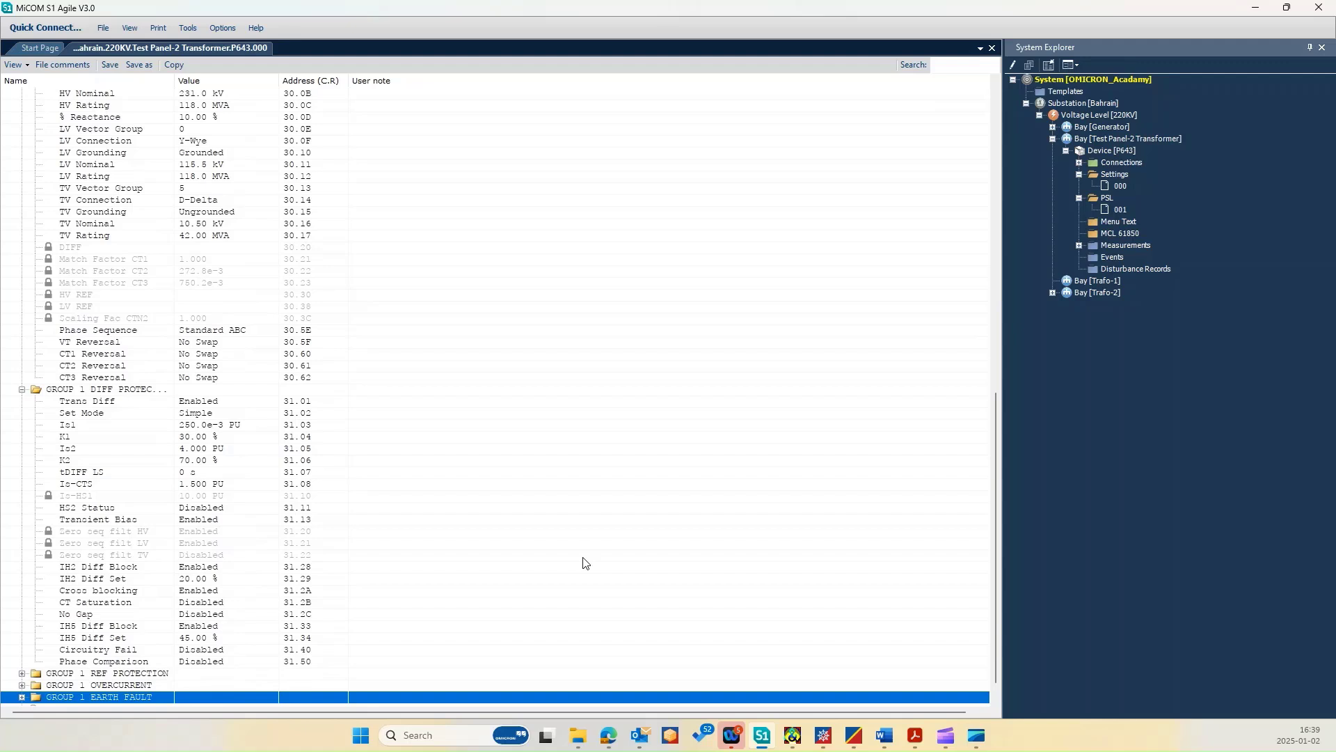
scroll("down", 3)
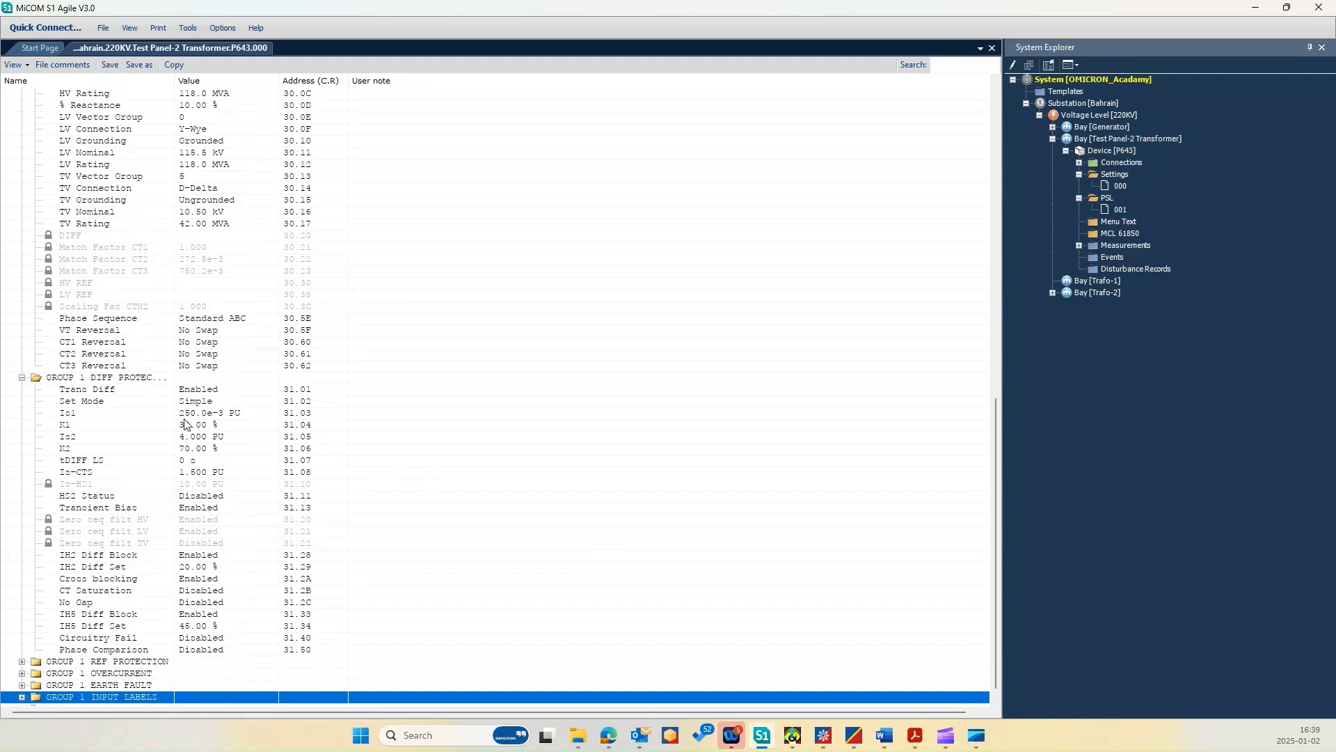
- Inspect the K1, Is2, K2, Is-HS1, Ih5 Diff Block and Ih5 Diff Set rows
left_click(171, 412)
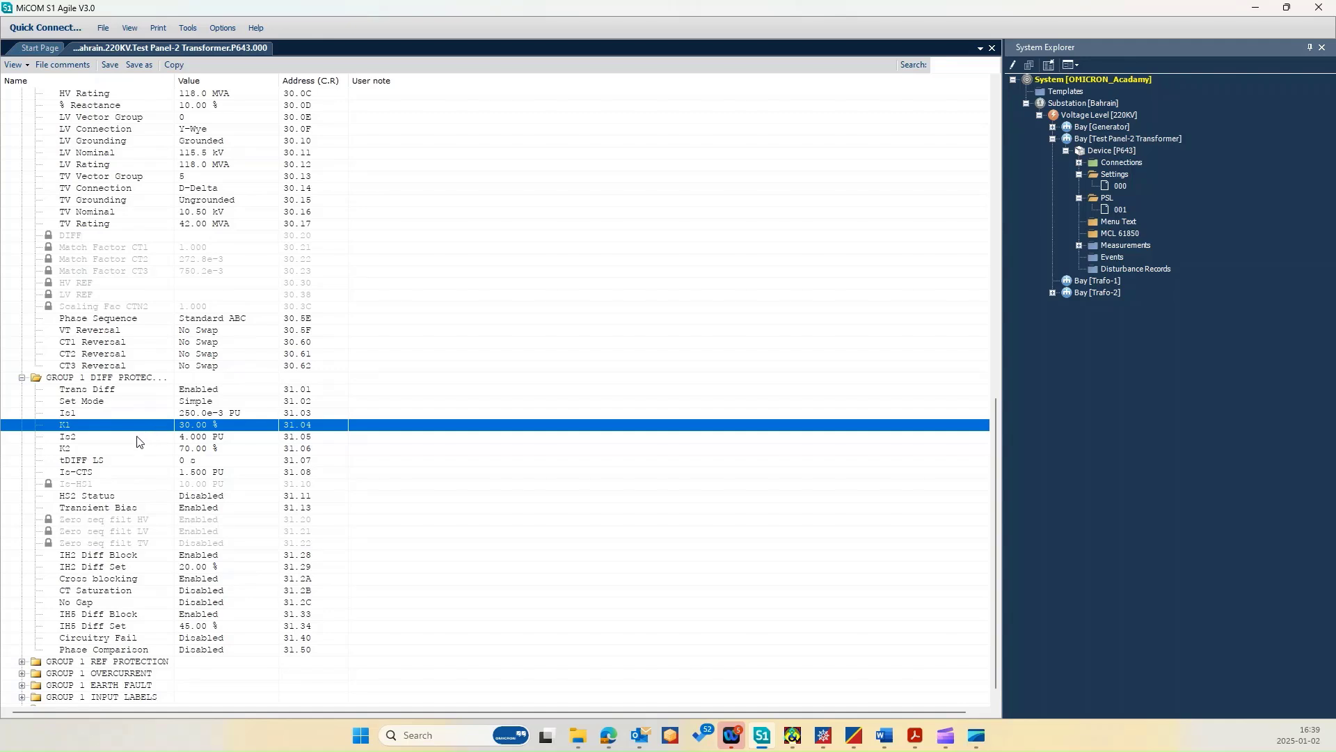
left_click(111, 437)
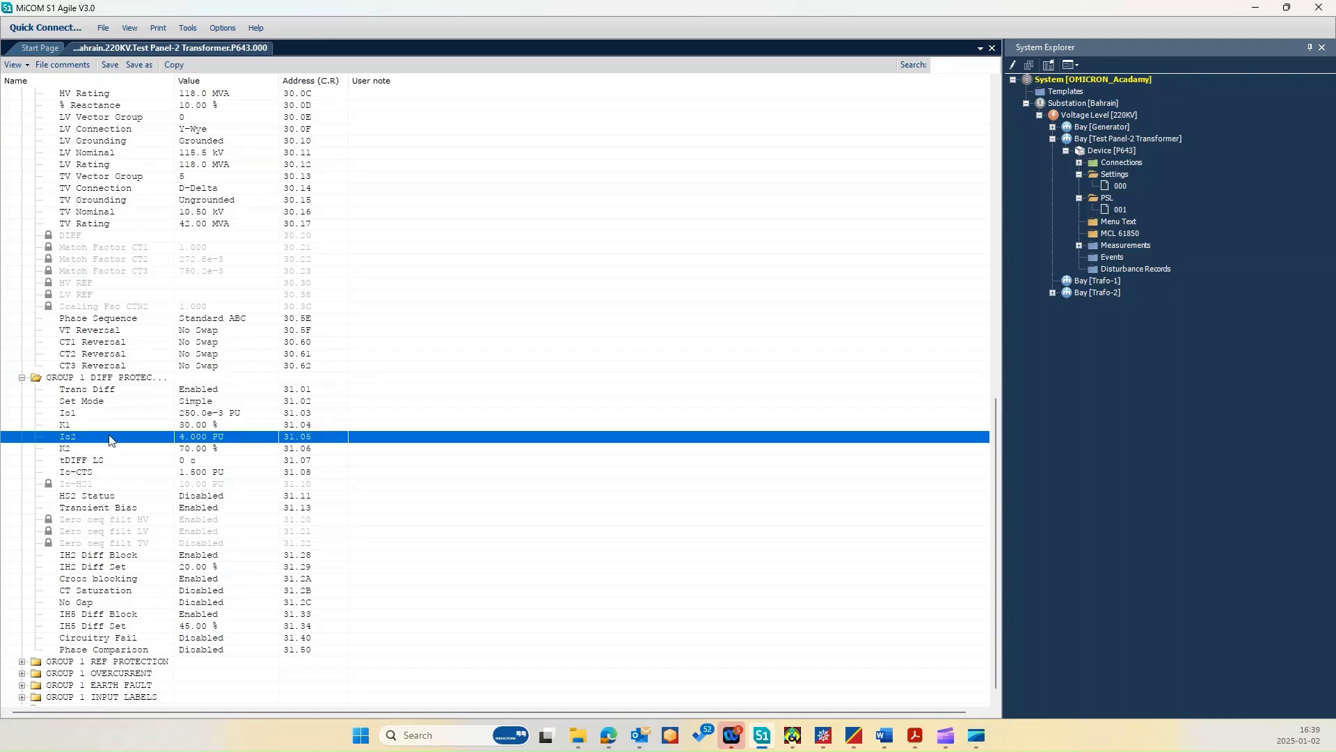
left_click(128, 448)
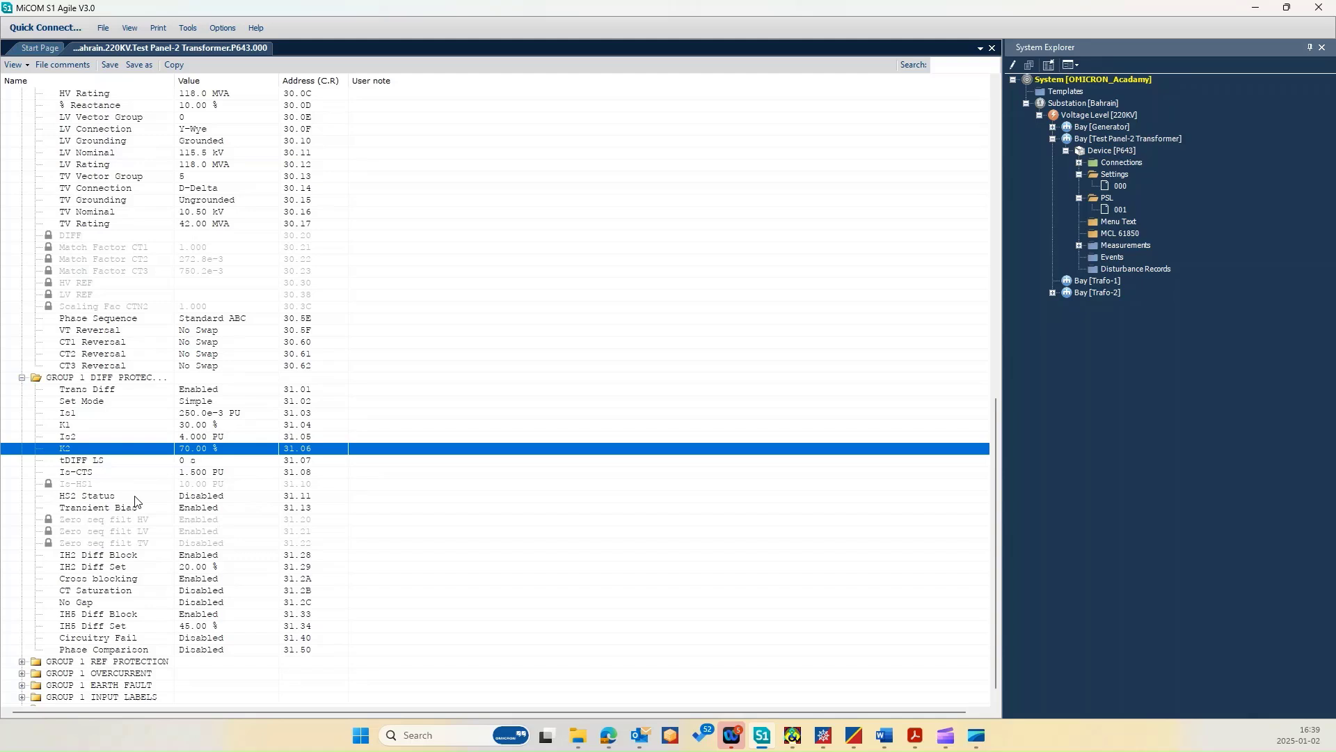
mouse_move(115, 518)
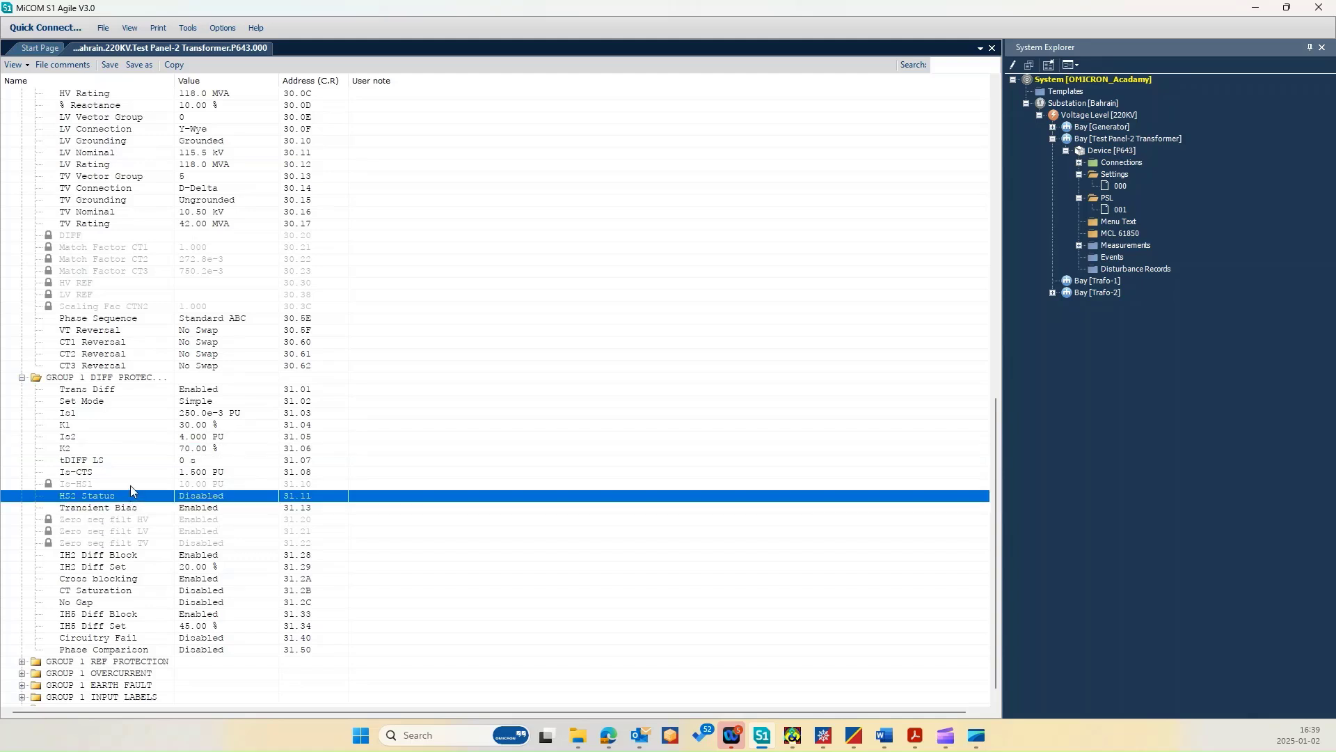
left_click(76, 483)
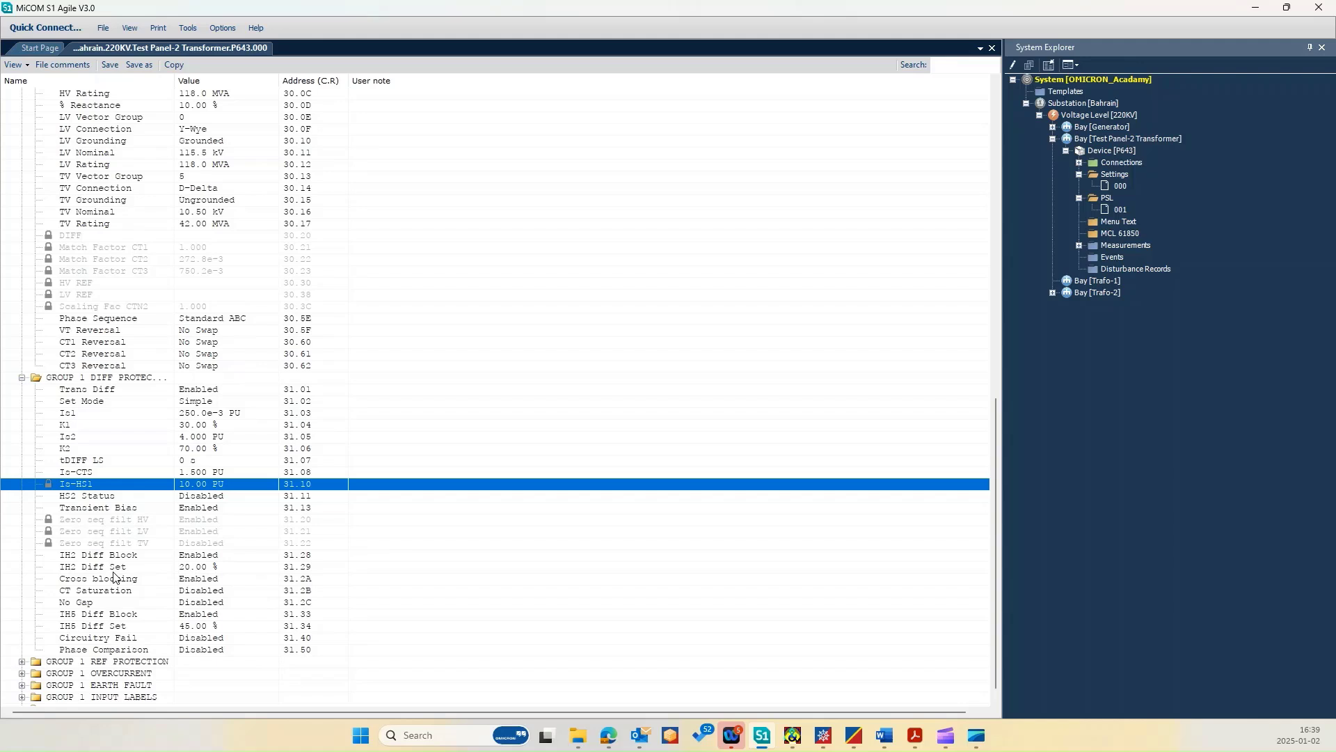
left_click(98, 614)
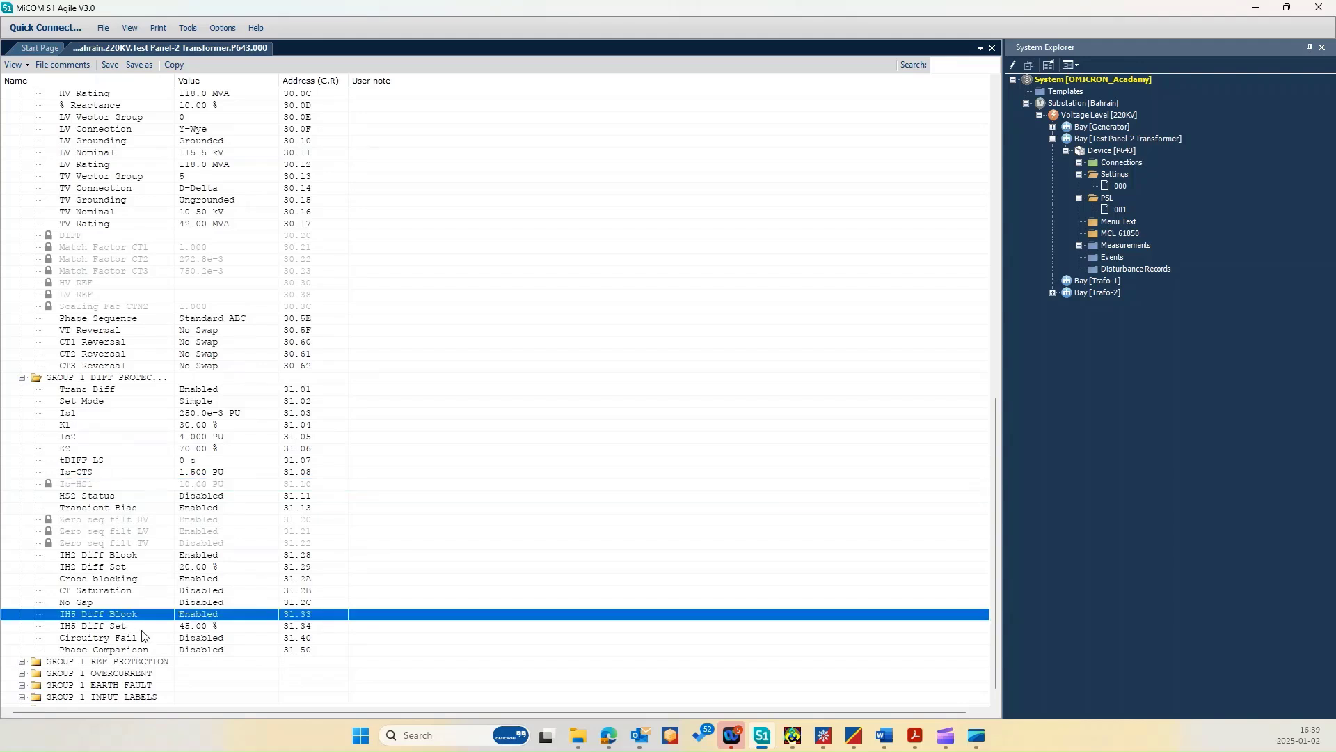
left_click(94, 626)
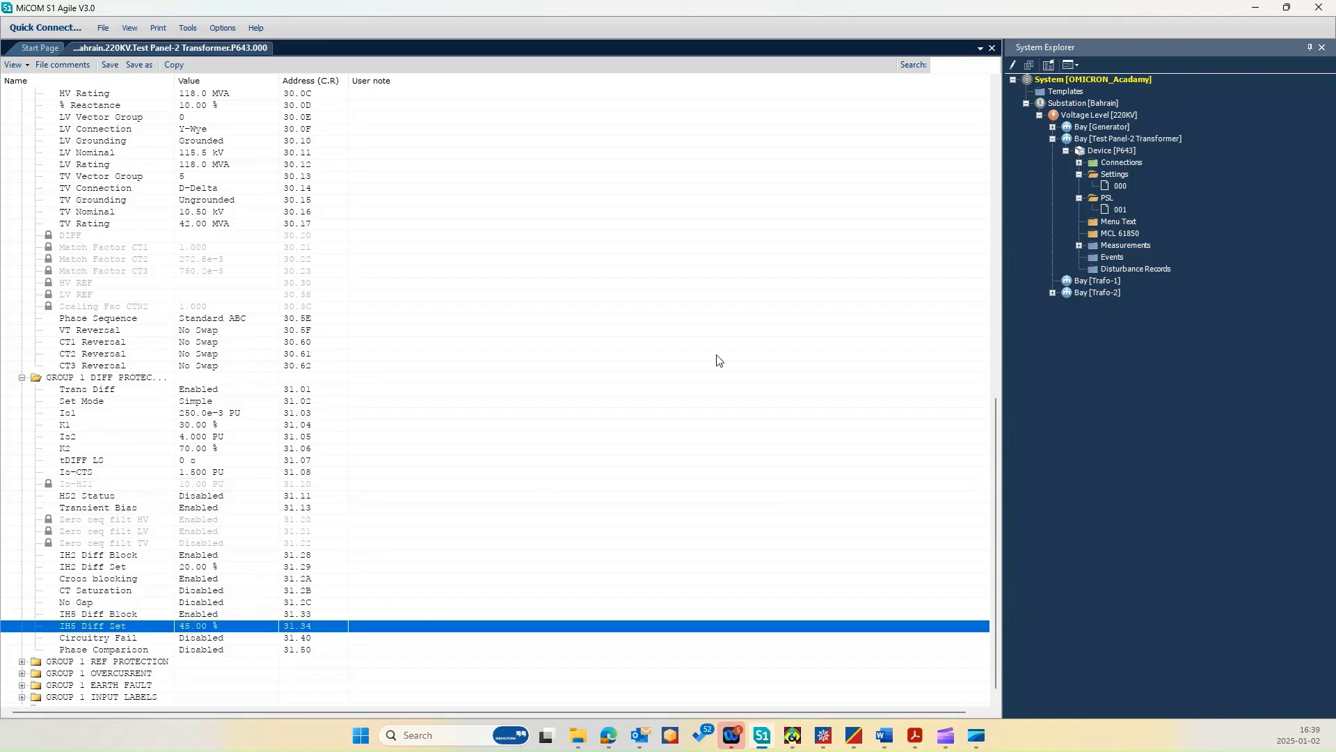
mouse_move(293, 309)
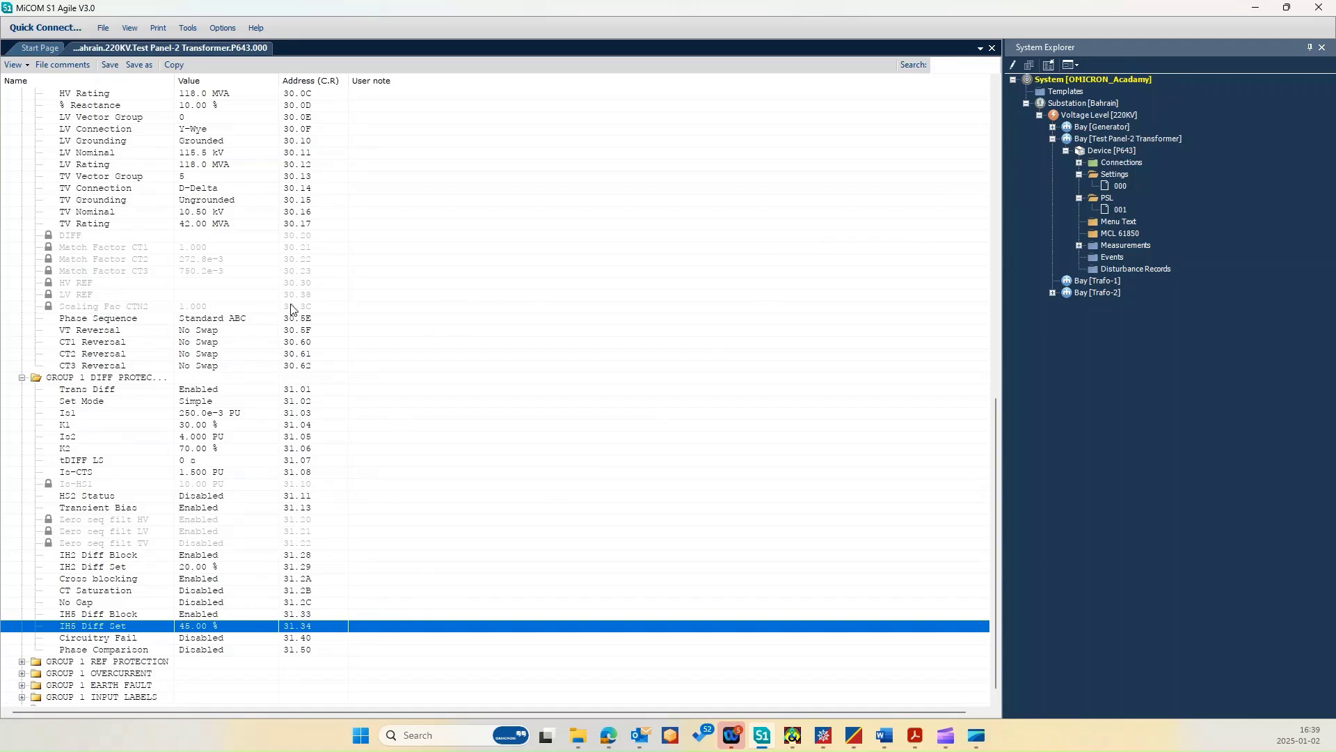
- Export settings file 000 to XRIO and save it
right_click(1110, 186)
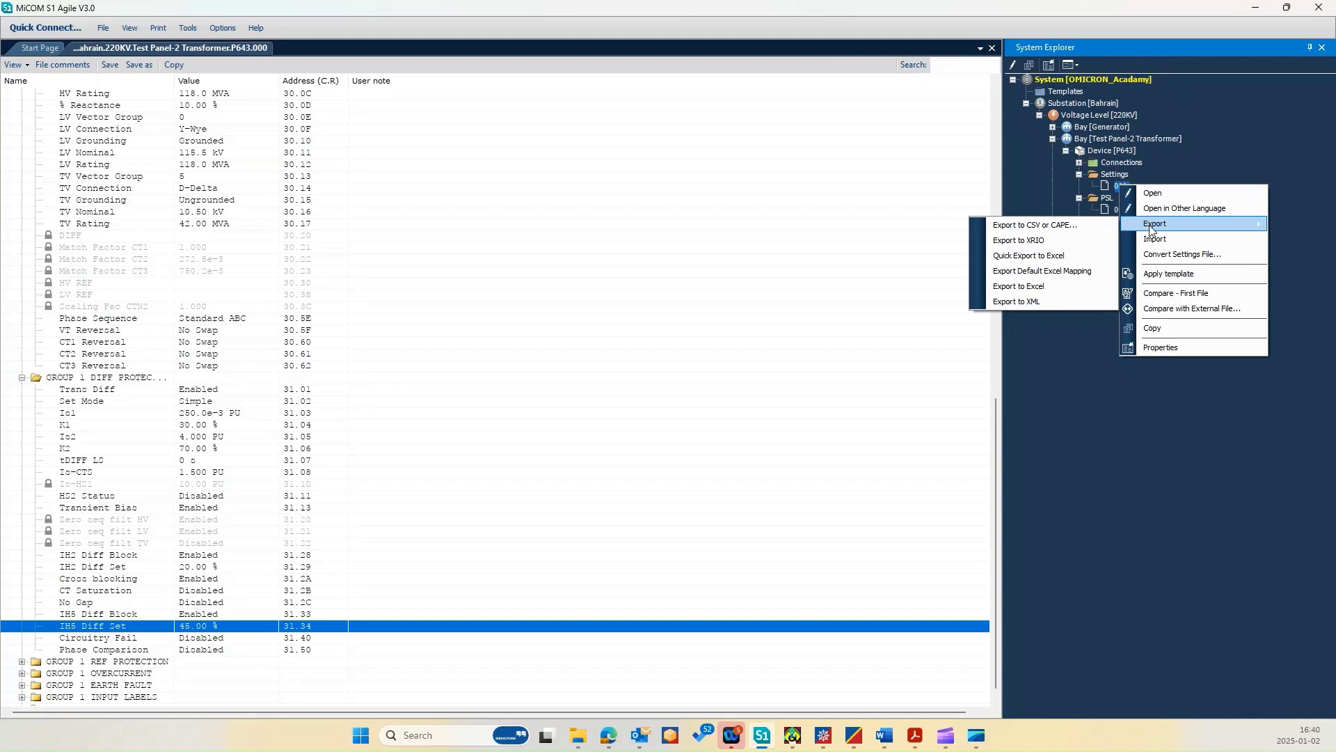
mouse_move(1042, 270)
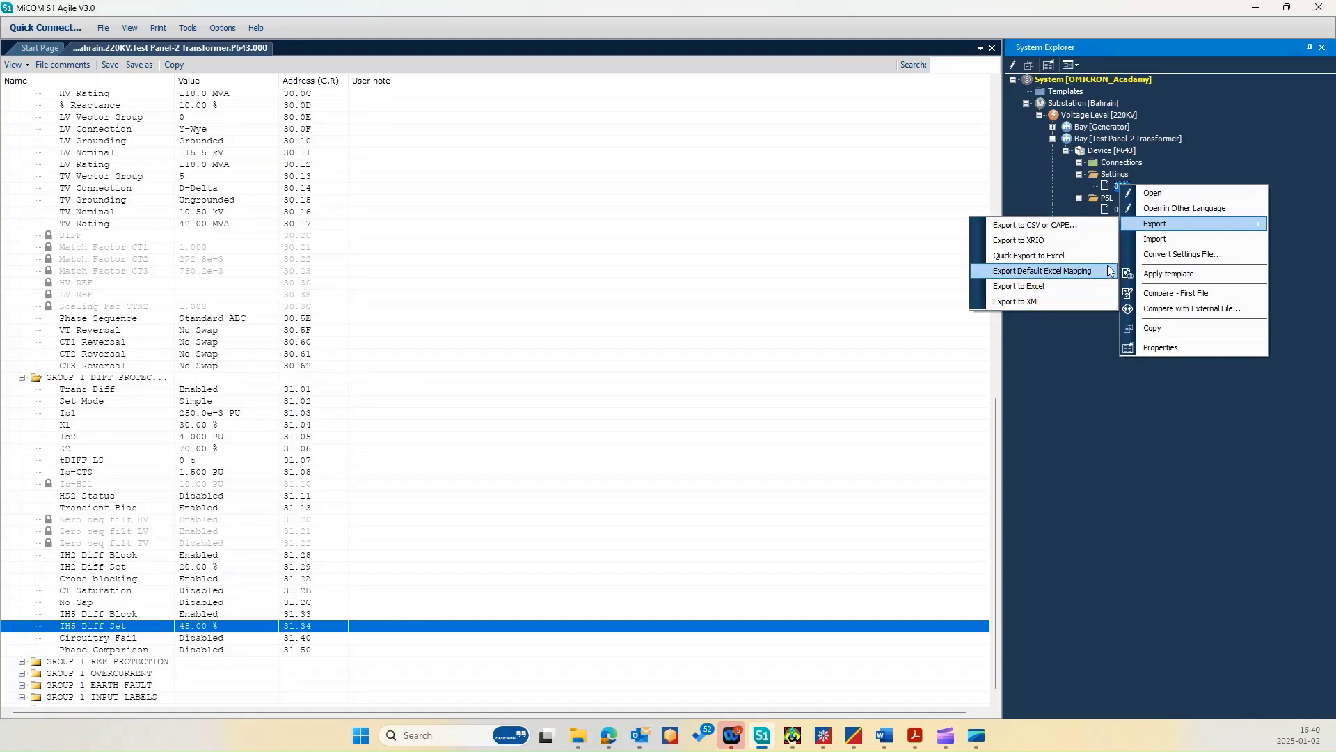
left_click(1019, 240)
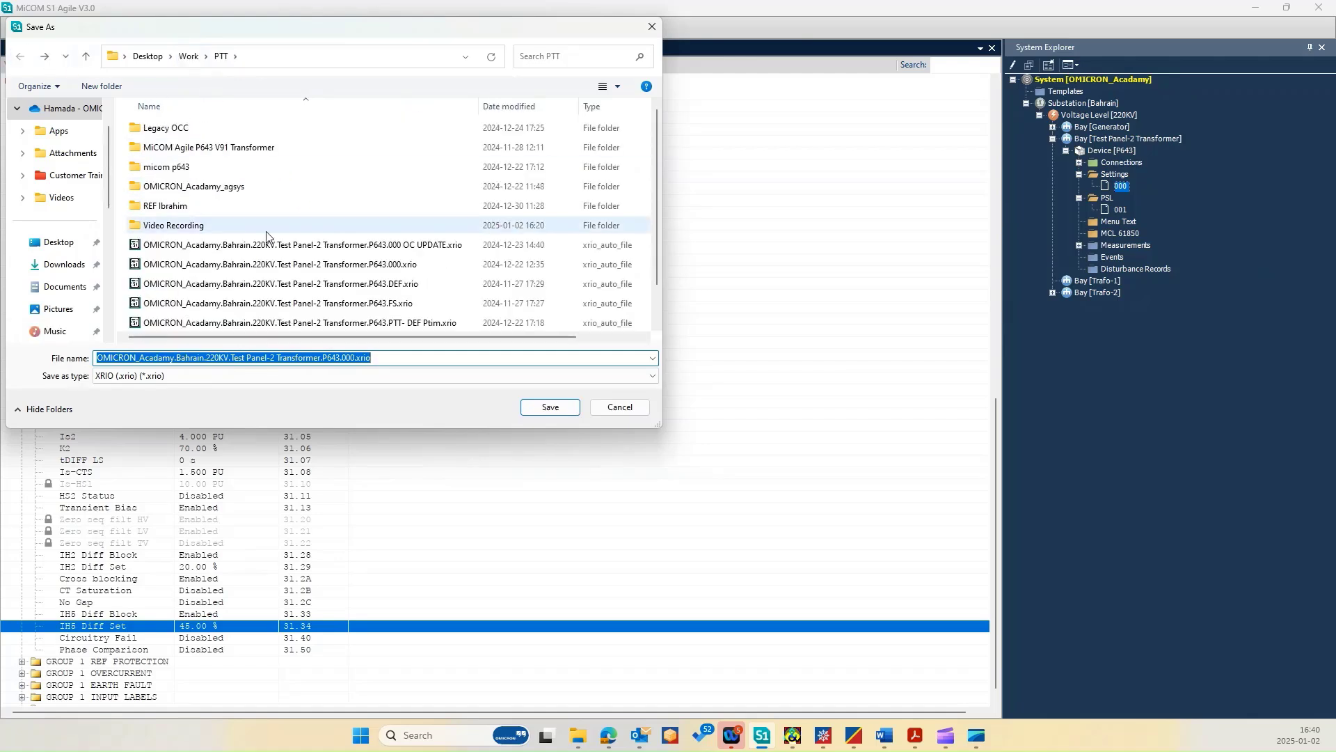
mouse_move(227, 224)
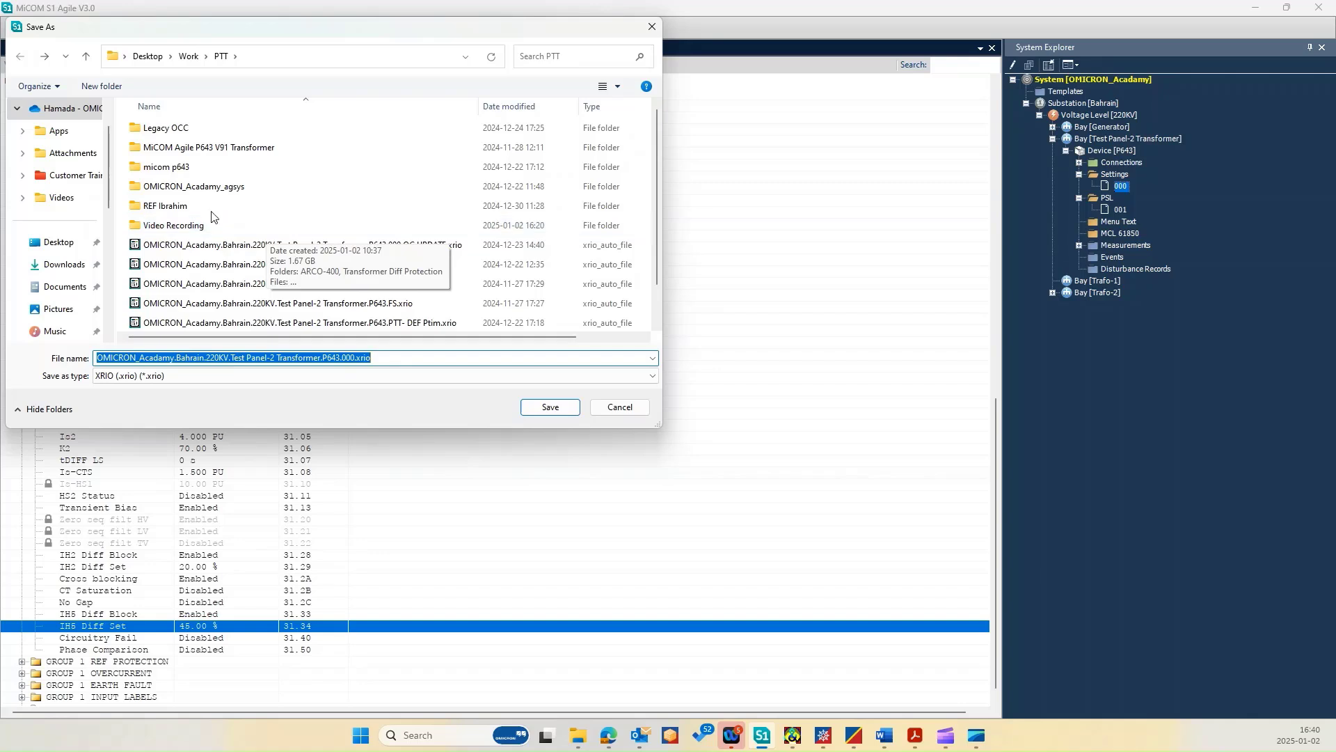
mouse_move(174, 225)
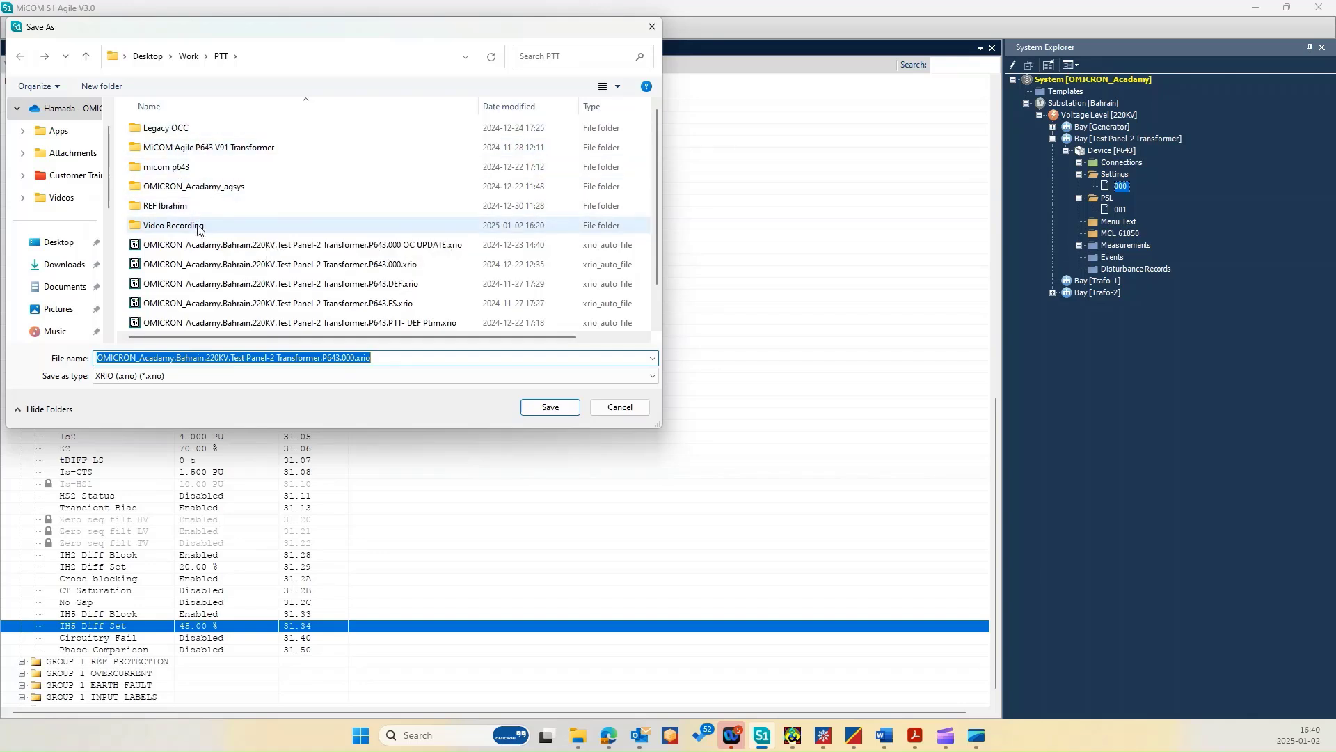
left_click(549, 407)
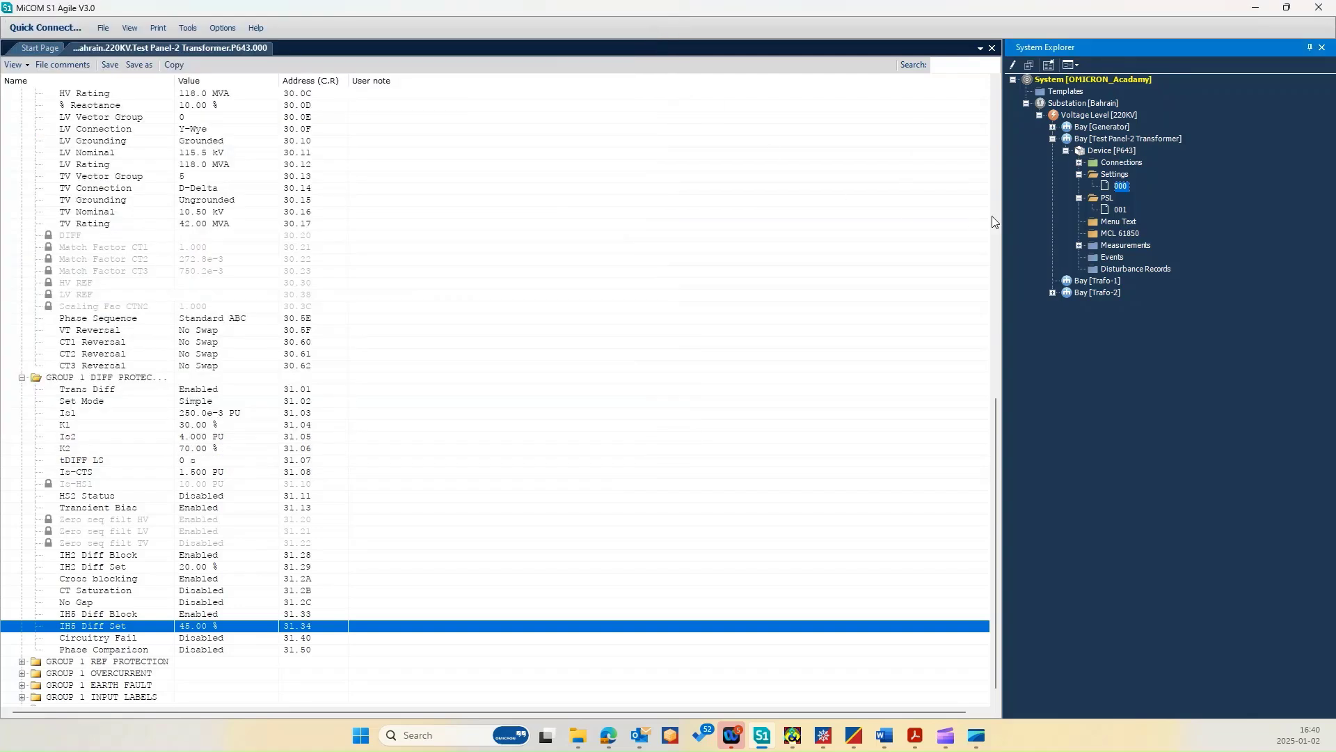
mouse_move(1006, 336)
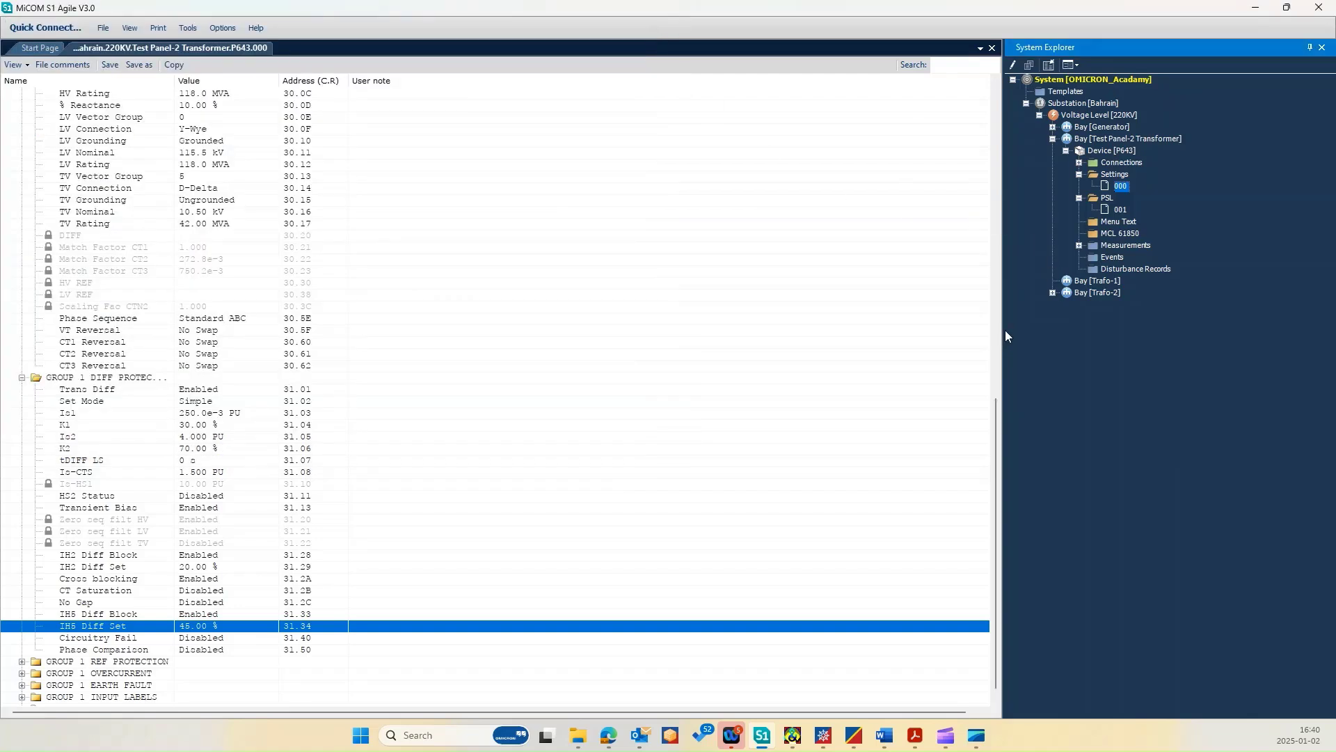